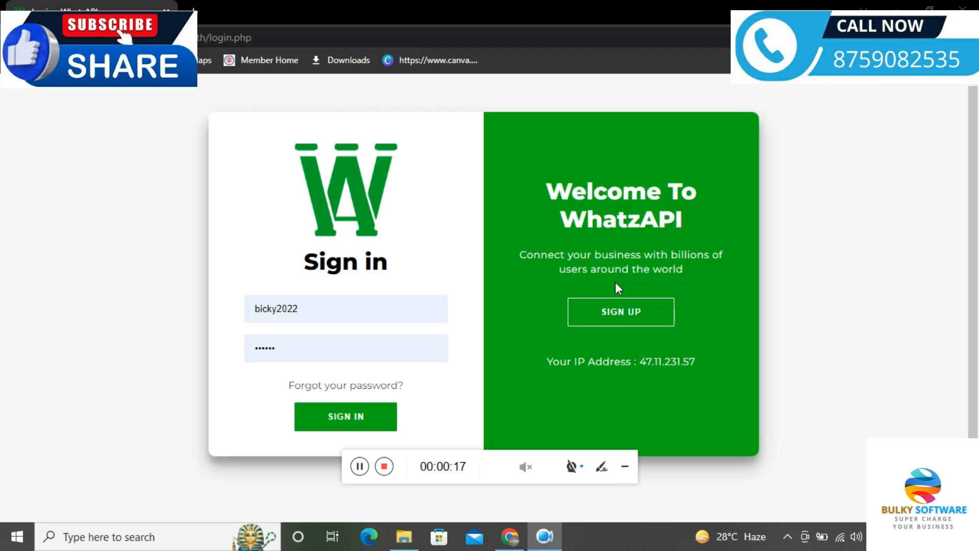
mouse_move(557, 339)
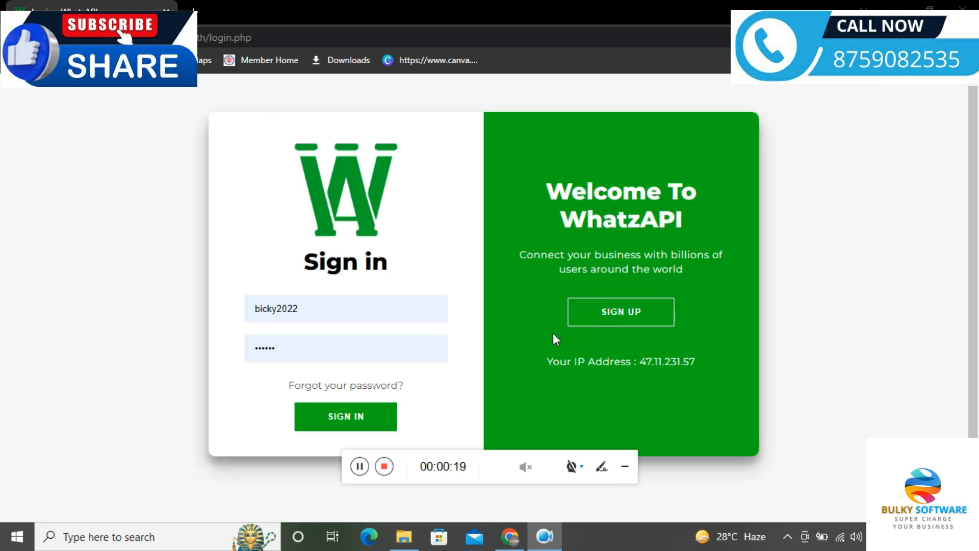
mouse_move(564, 335)
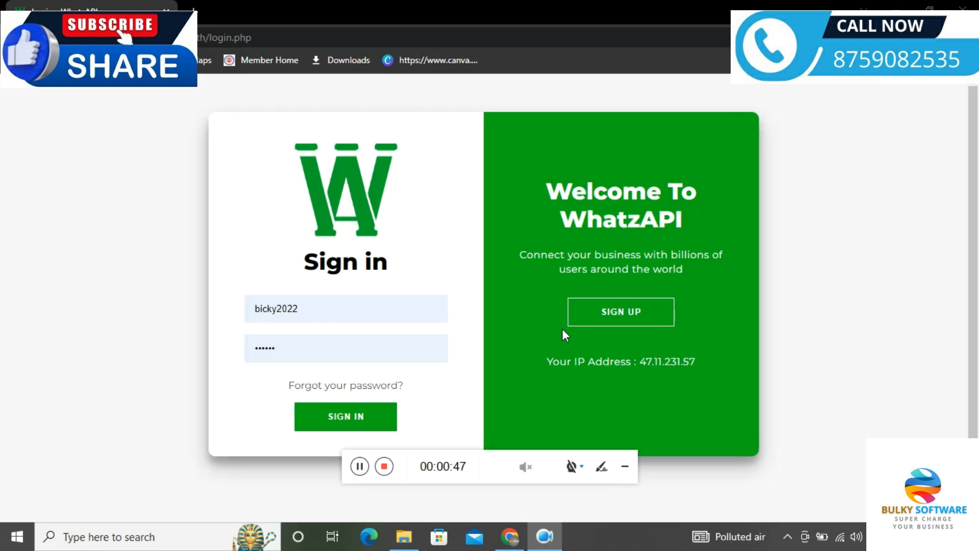
mouse_move(403, 419)
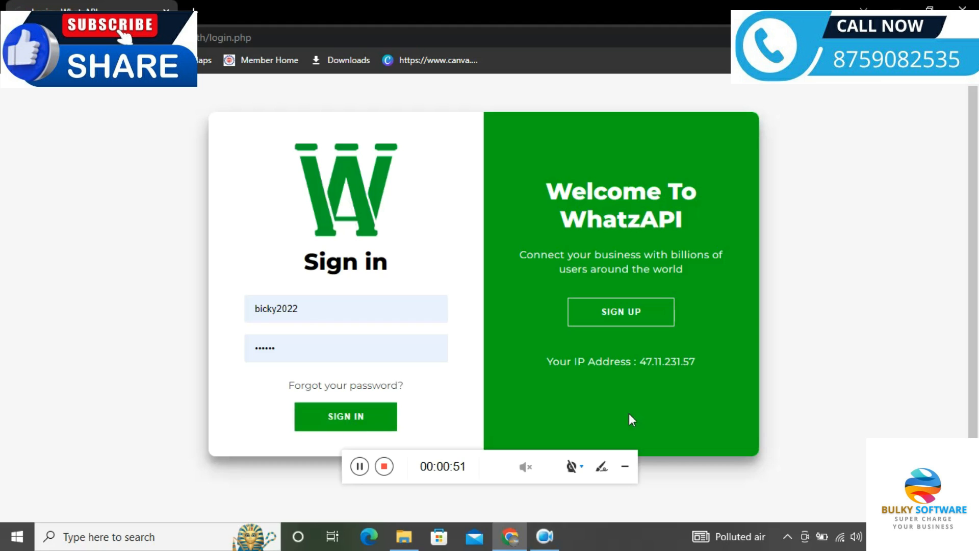
Sign in to the WhatzAPI panel with the filled-in username and password.
left_click(346, 416)
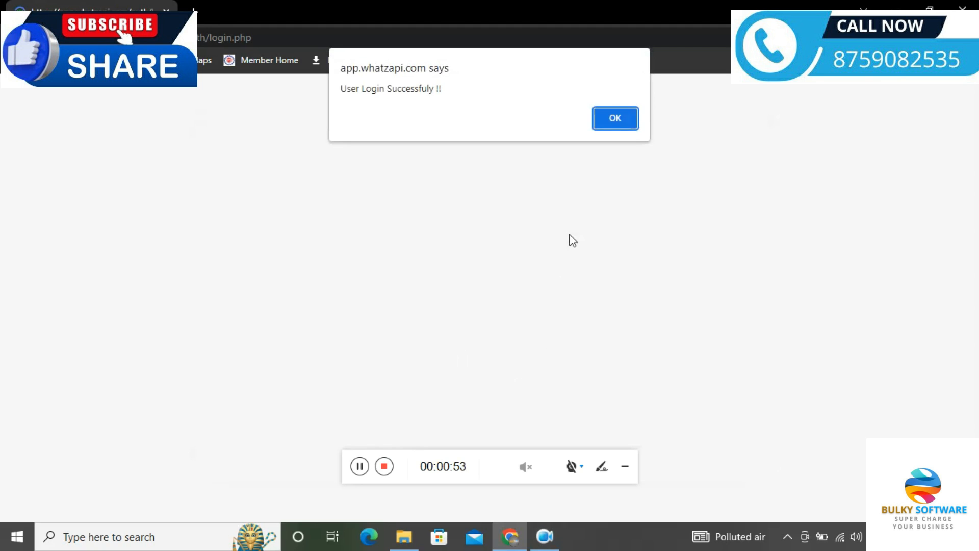
Acknowledge the login alert, review the dashboard statistics and usage conditions, then go to Device.
left_click(614, 118)
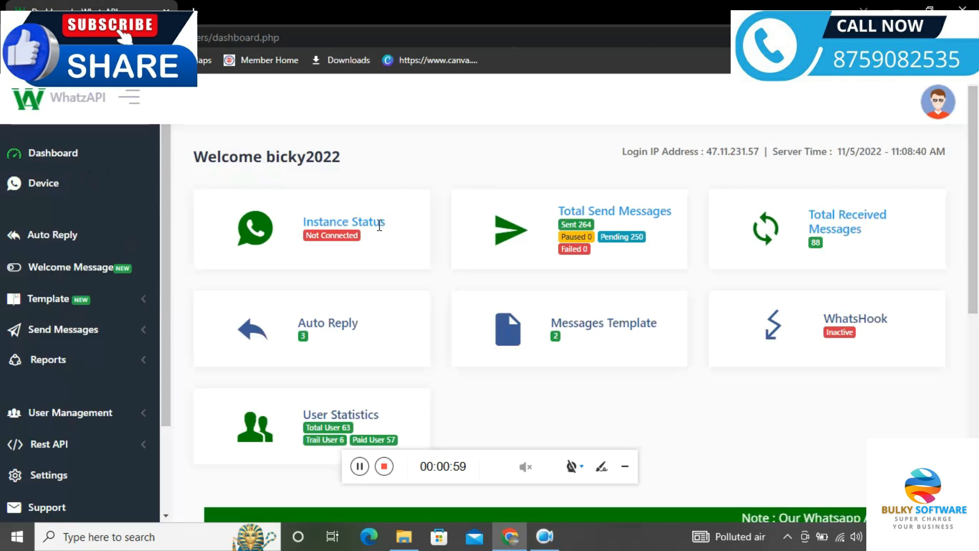
scroll("down", 3)
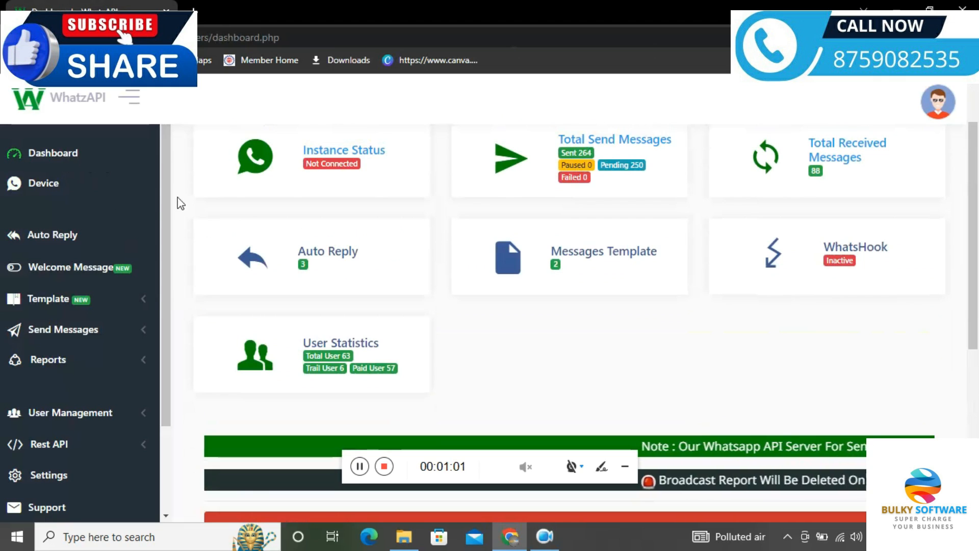
scroll("down", 3)
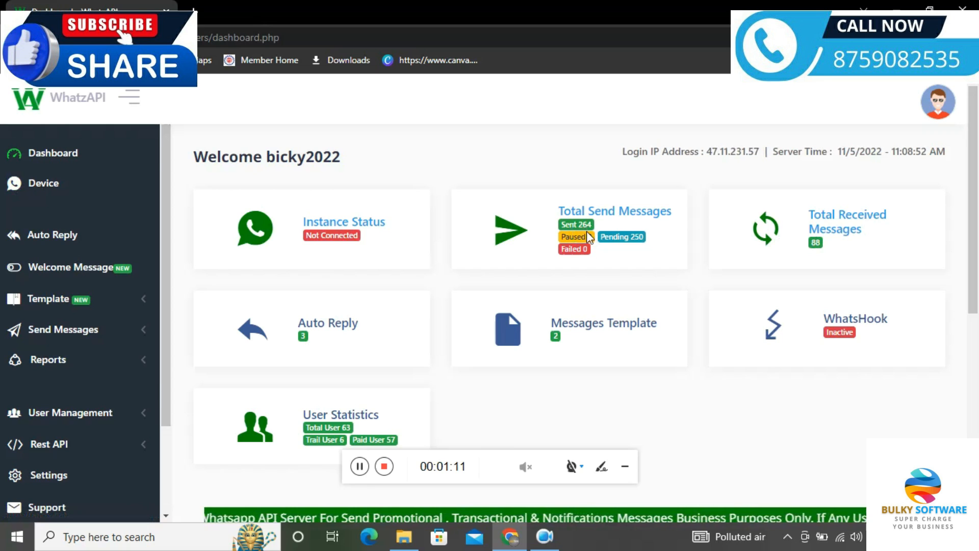
mouse_move(598, 236)
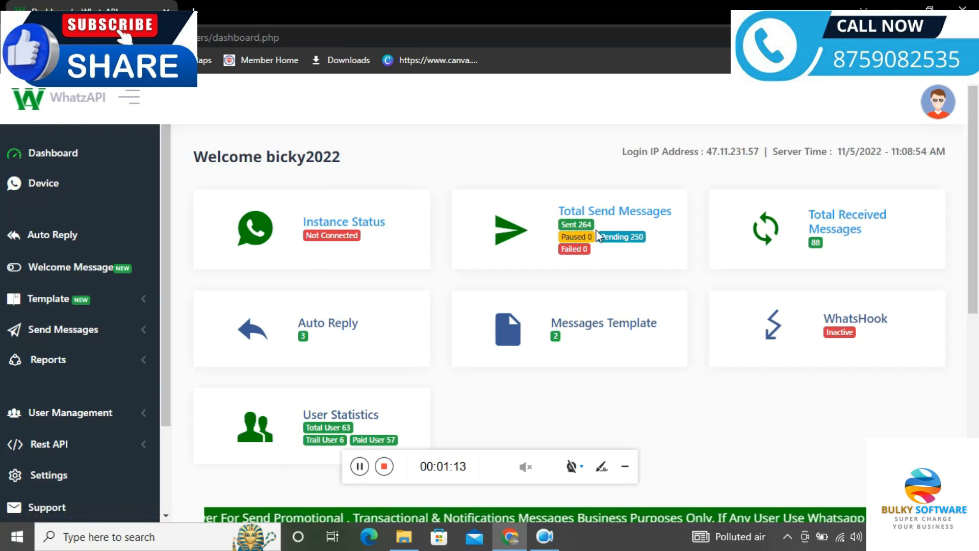
scroll("down", 3)
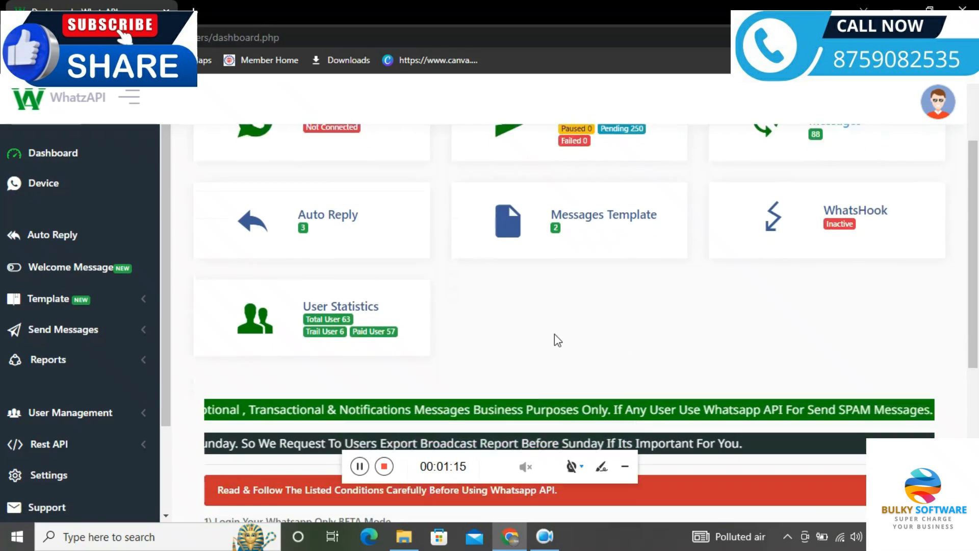
scroll("down", 3)
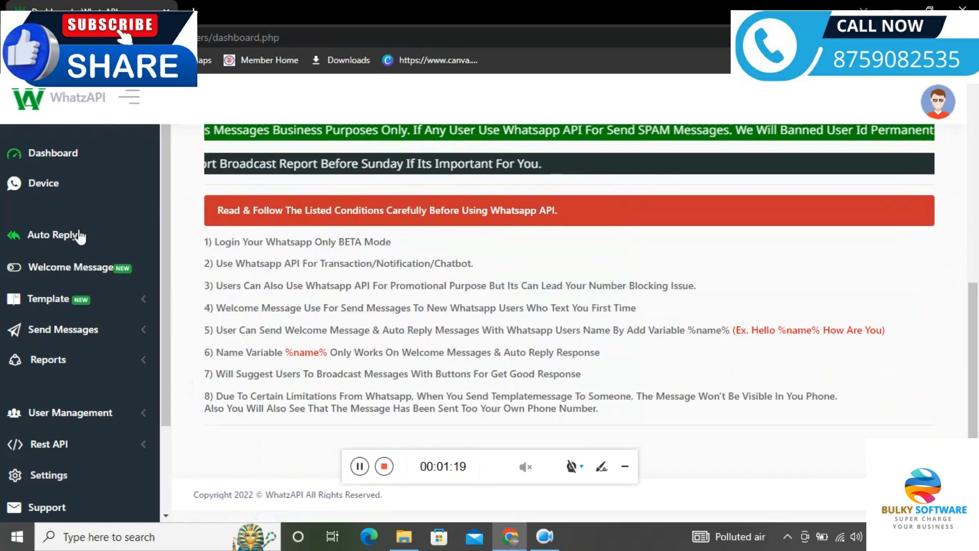
left_click(43, 182)
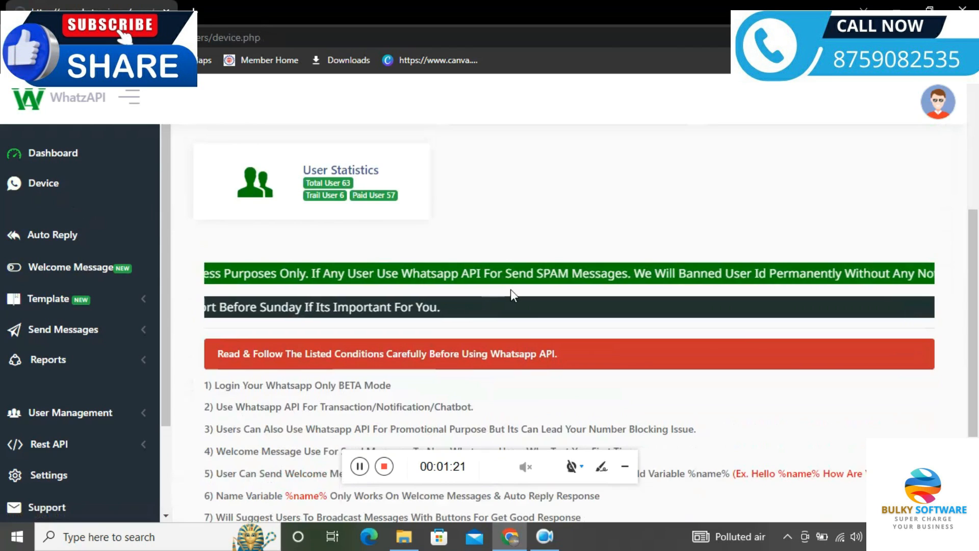
Dismiss the Beta Mode notice on the Device page so the WhatsApp linking QR code can be shown.
left_click(43, 182)
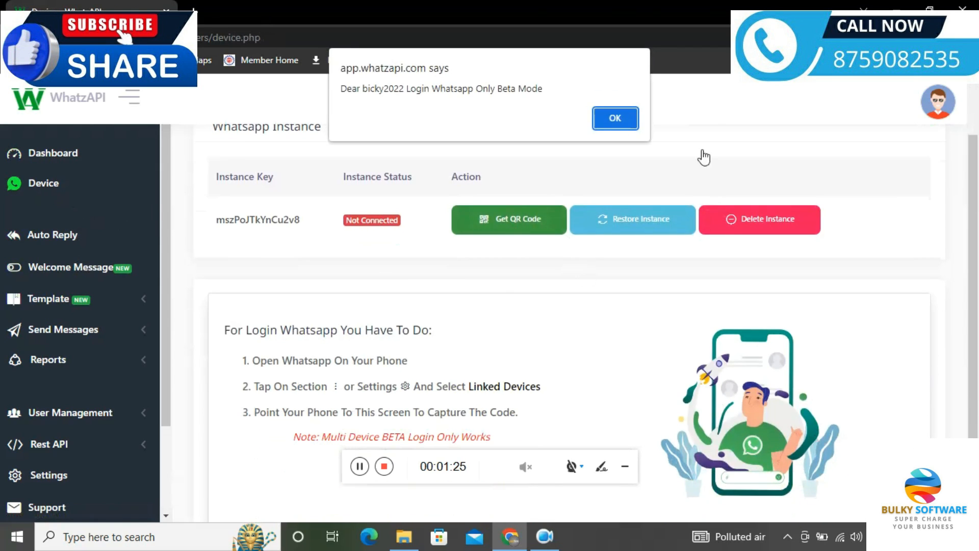
left_click(614, 118)
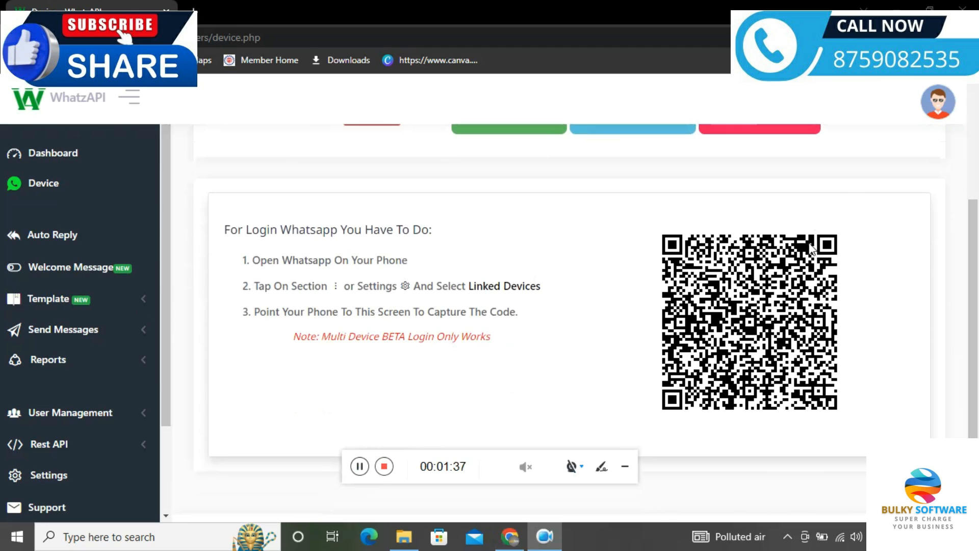
mouse_move(762, 253)
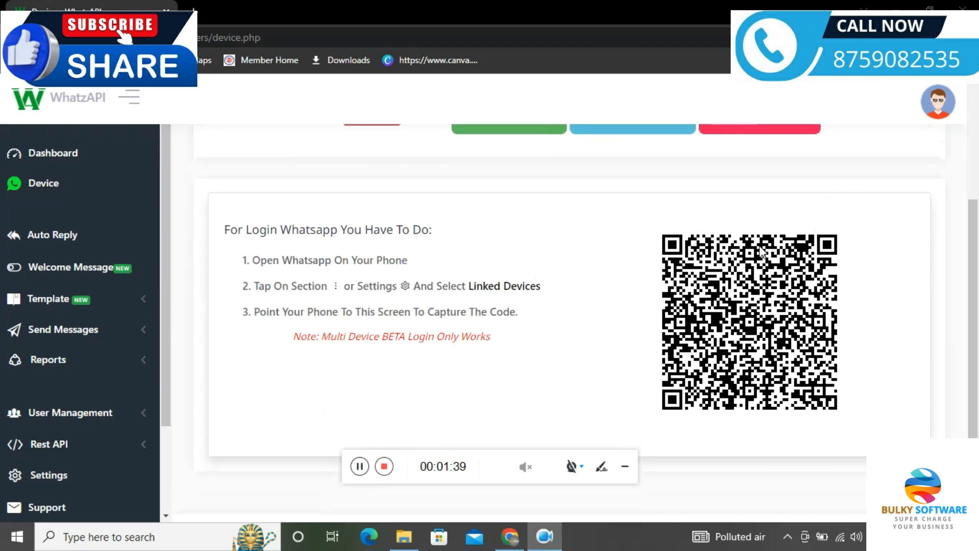
mouse_move(155, 257)
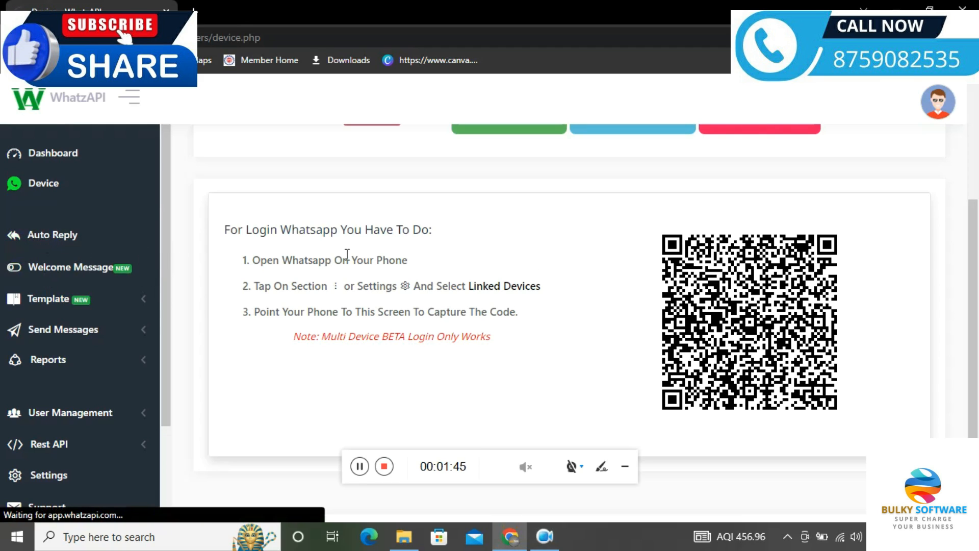
Review the Auto Reply keyword rules table before moving to the welcome messages.
left_click(52, 235)
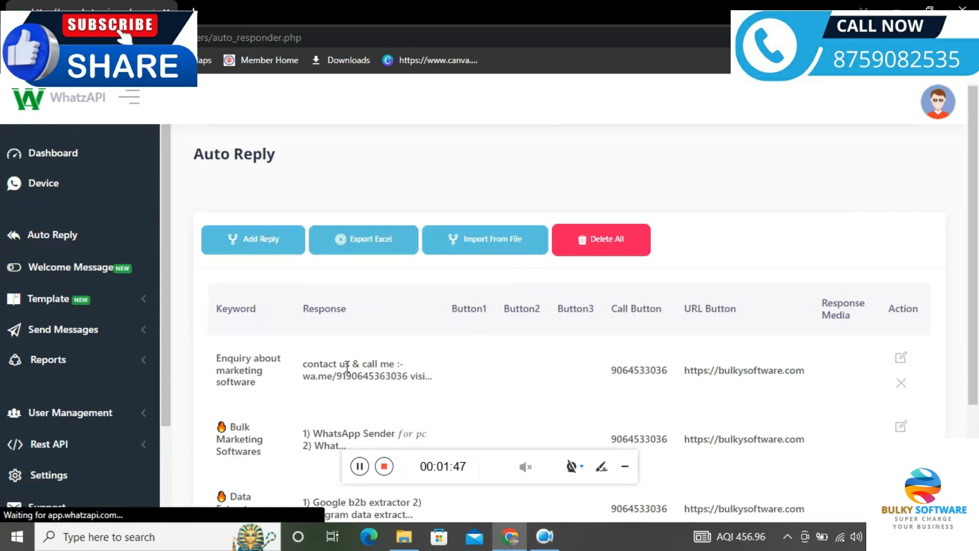
scroll("down", 3)
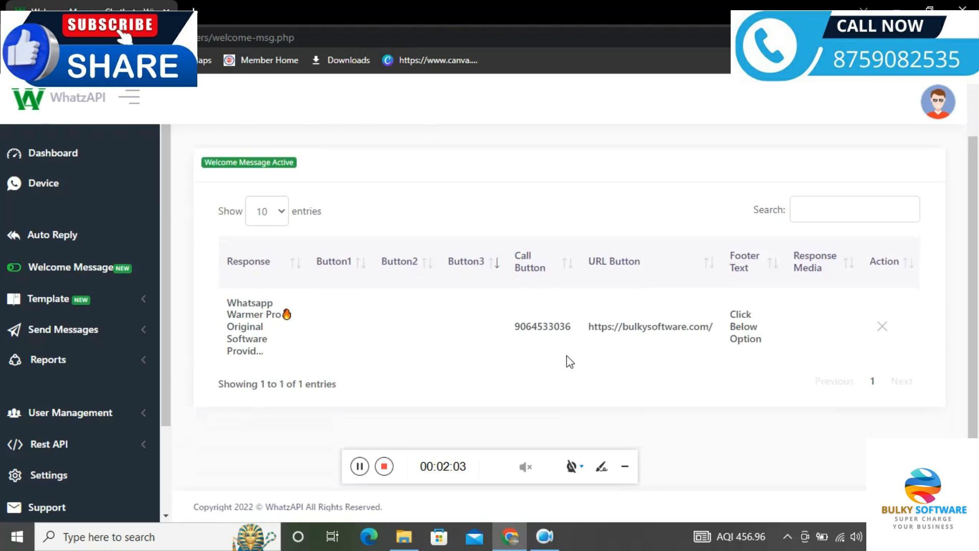
mouse_move(618, 350)
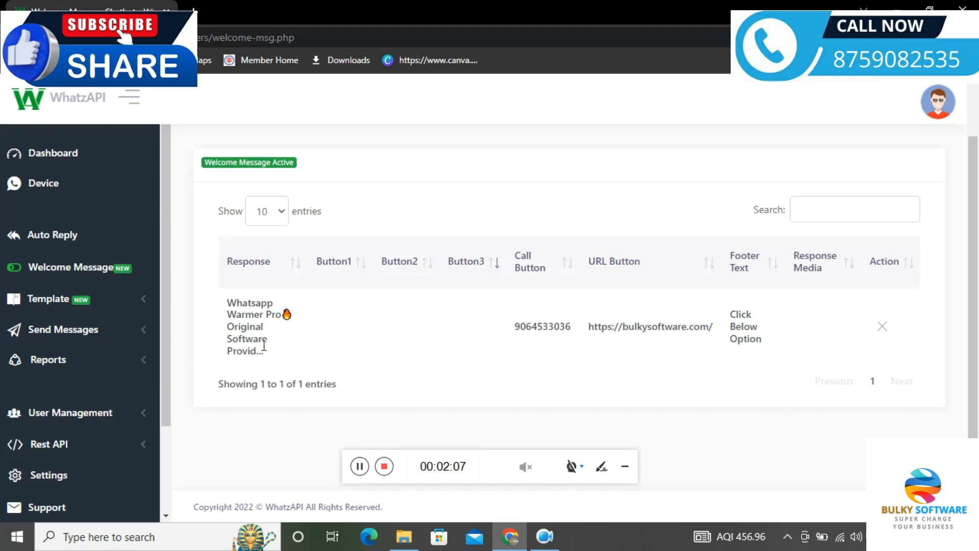
View the saved Message Template list, then expand the Send Messages menu.
left_click(48, 298)
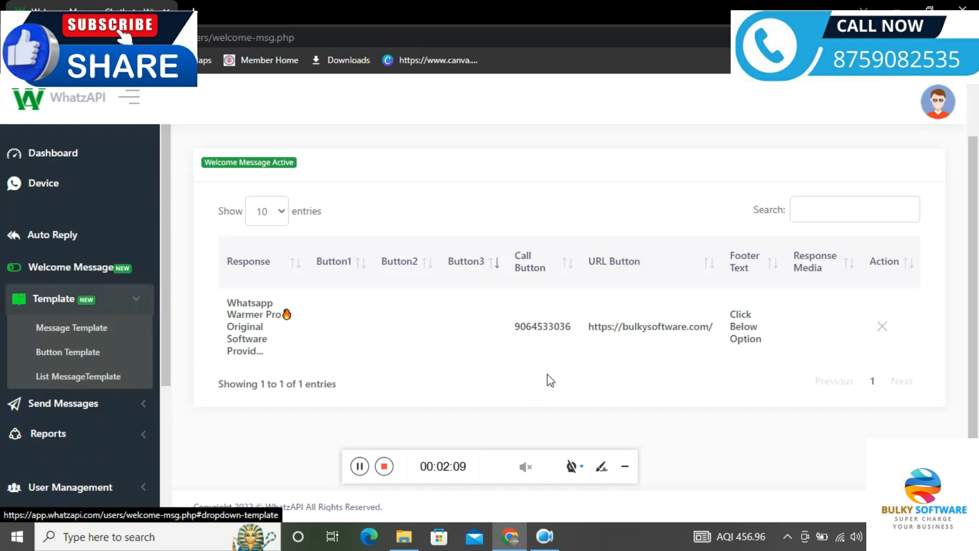
left_click(54, 299)
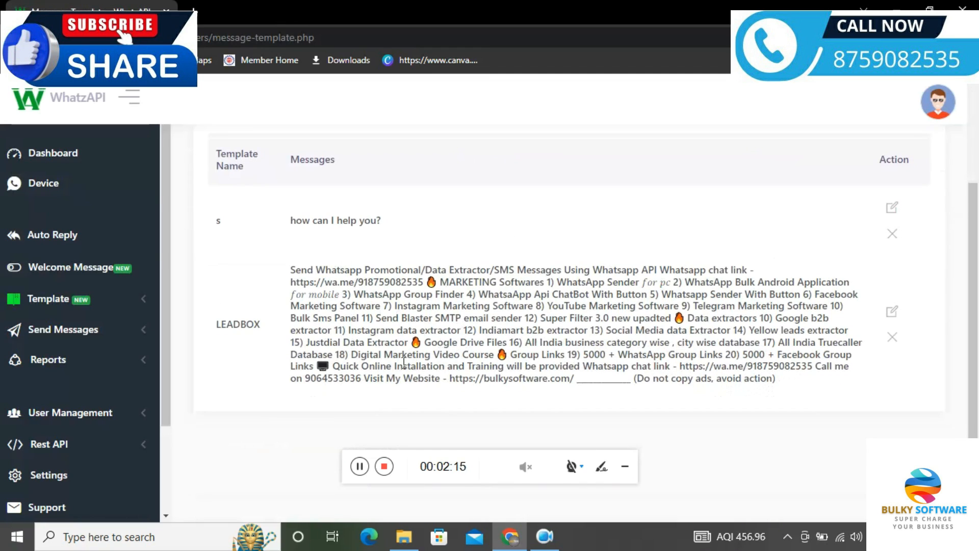
left_click(63, 329)
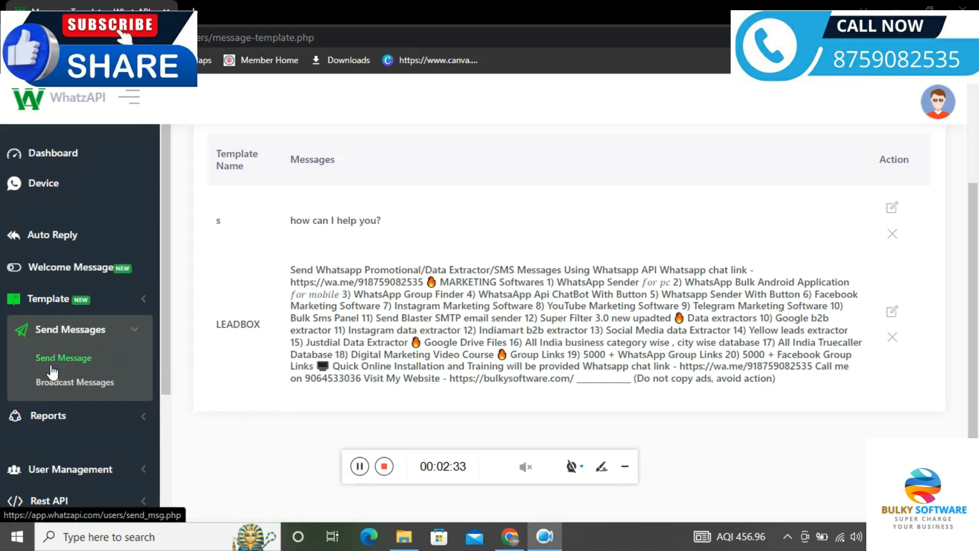
mouse_move(274, 364)
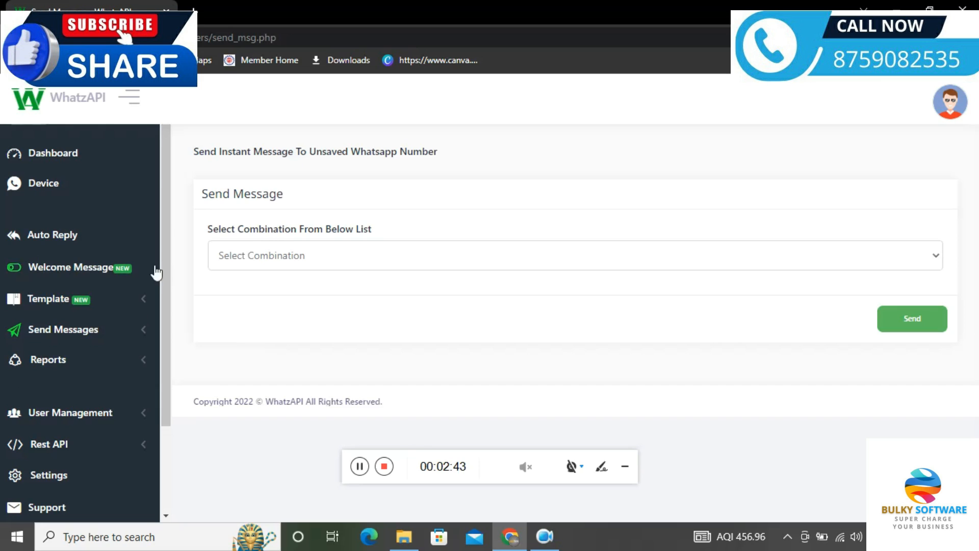
left_click(568, 255)
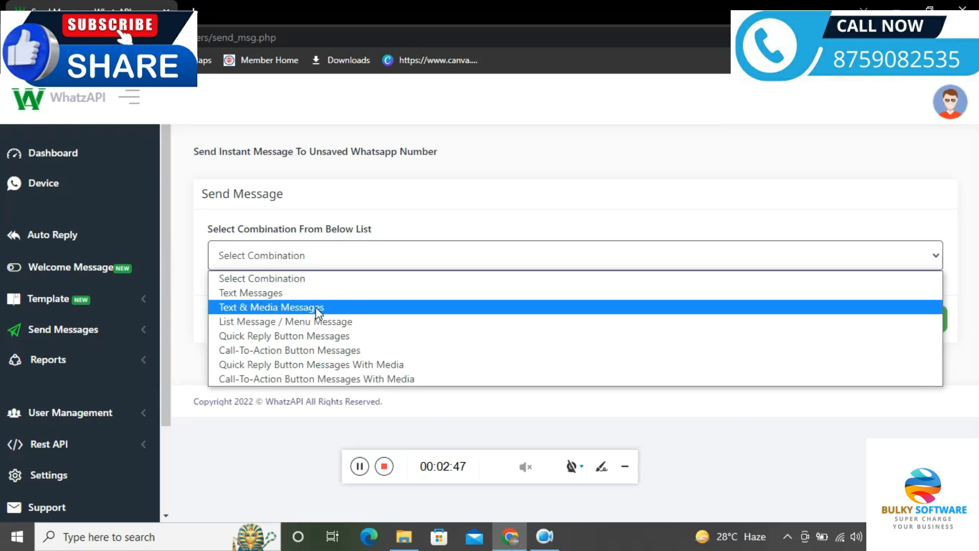
mouse_move(347, 321)
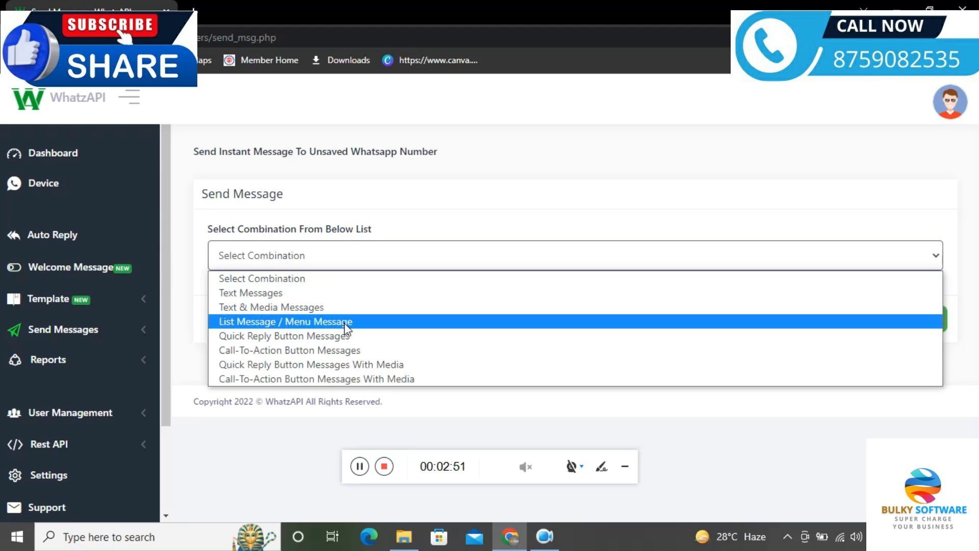
mouse_move(363, 329)
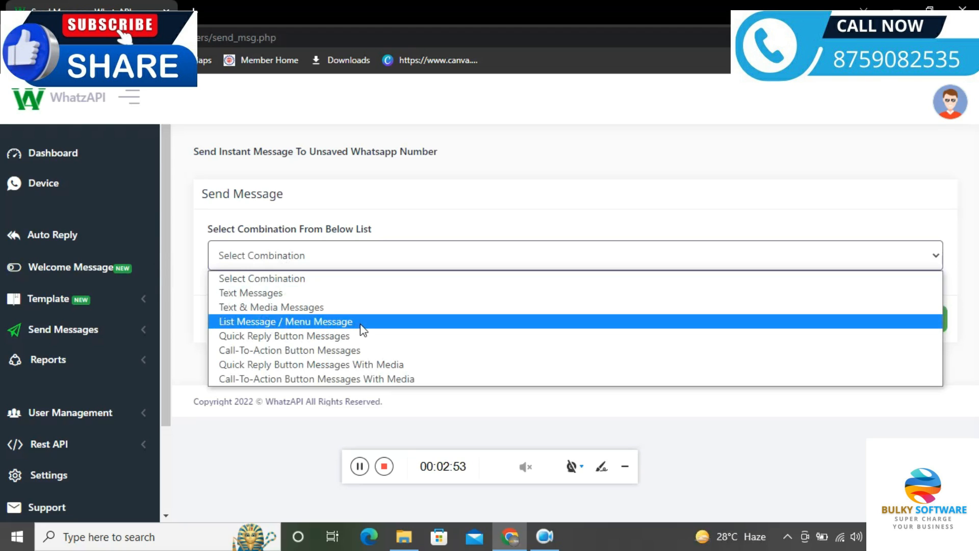
mouse_move(285, 336)
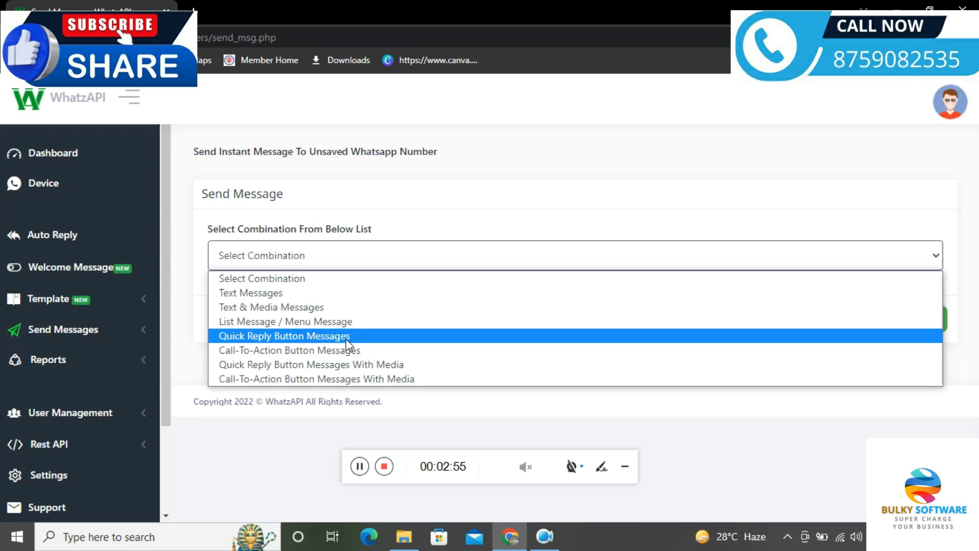
mouse_move(353, 350)
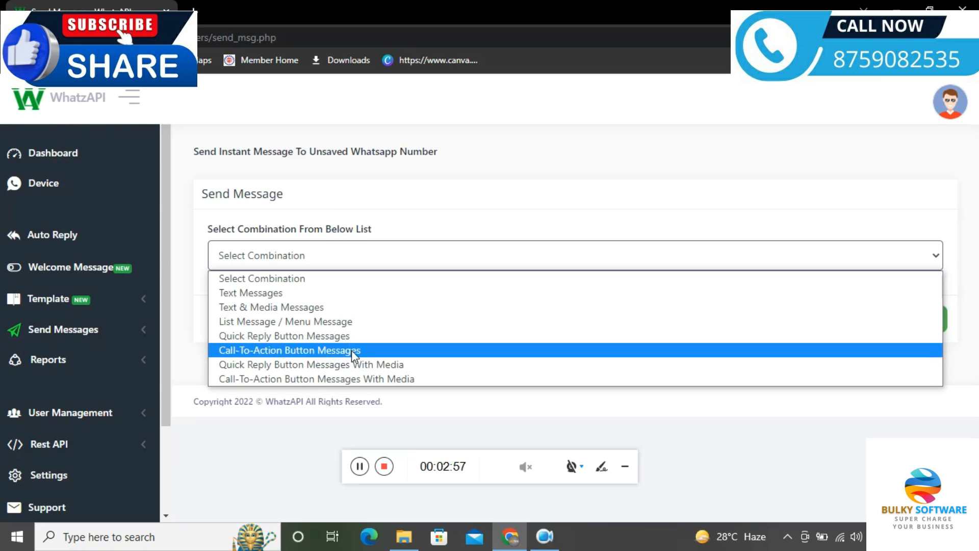
mouse_move(406, 364)
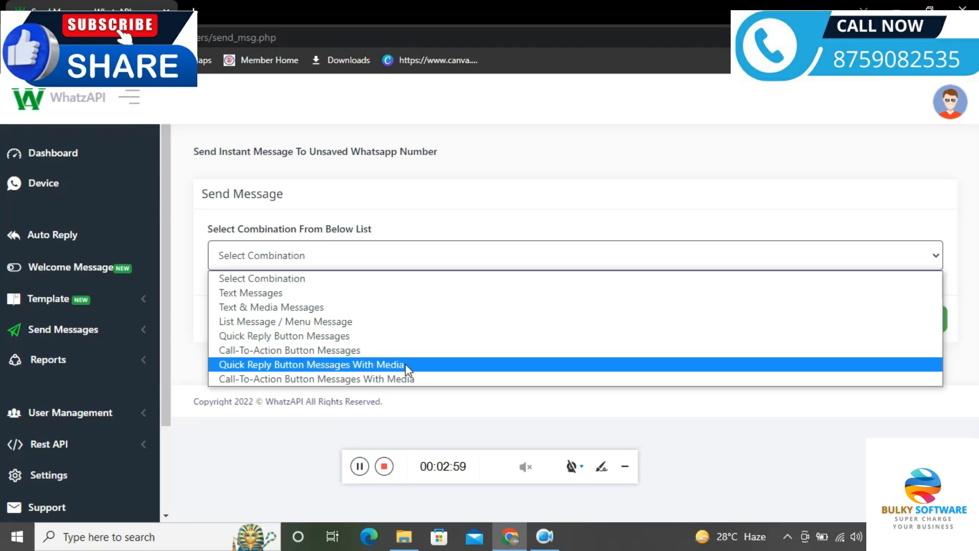
mouse_move(381, 379)
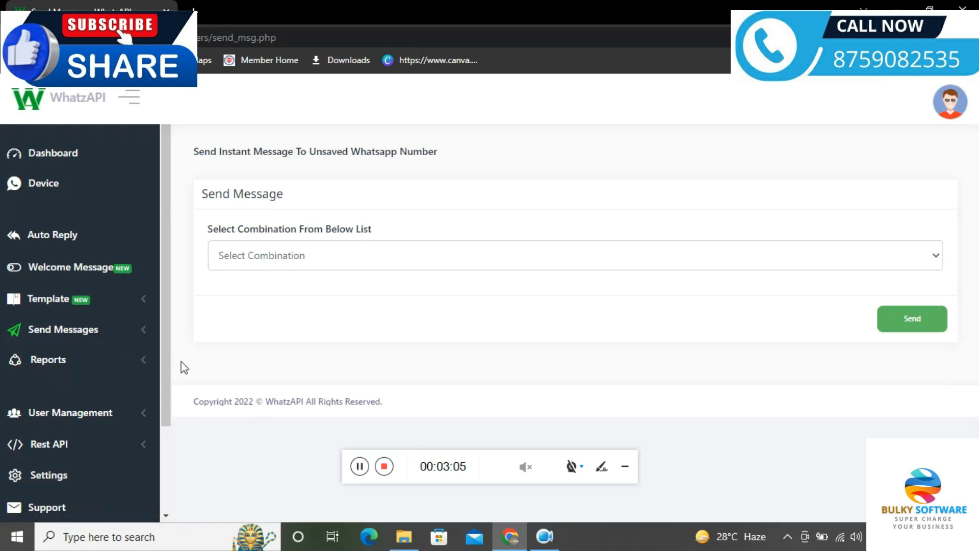
View the Send Messages Report under Reports, browsing the broadcast table of 514 sent entries.
left_click(48, 359)
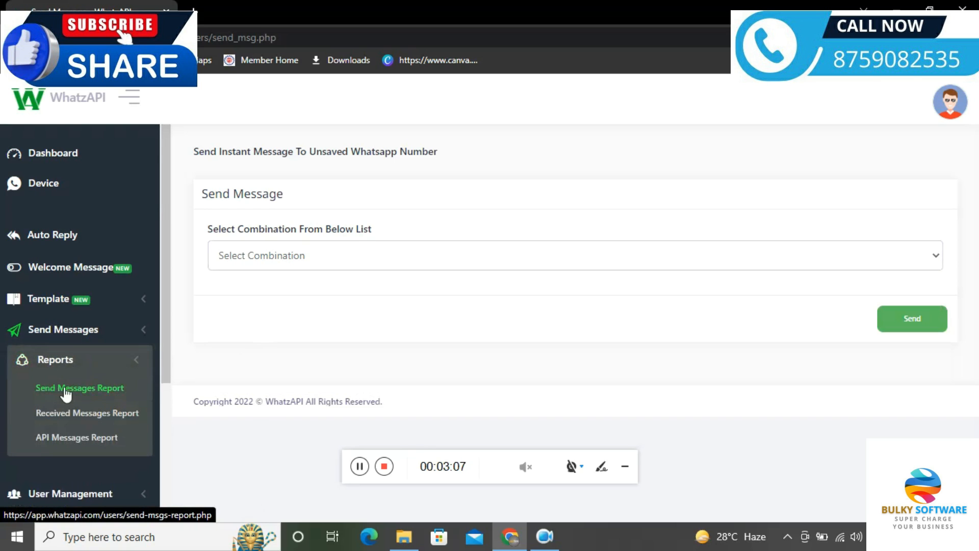
left_click(80, 388)
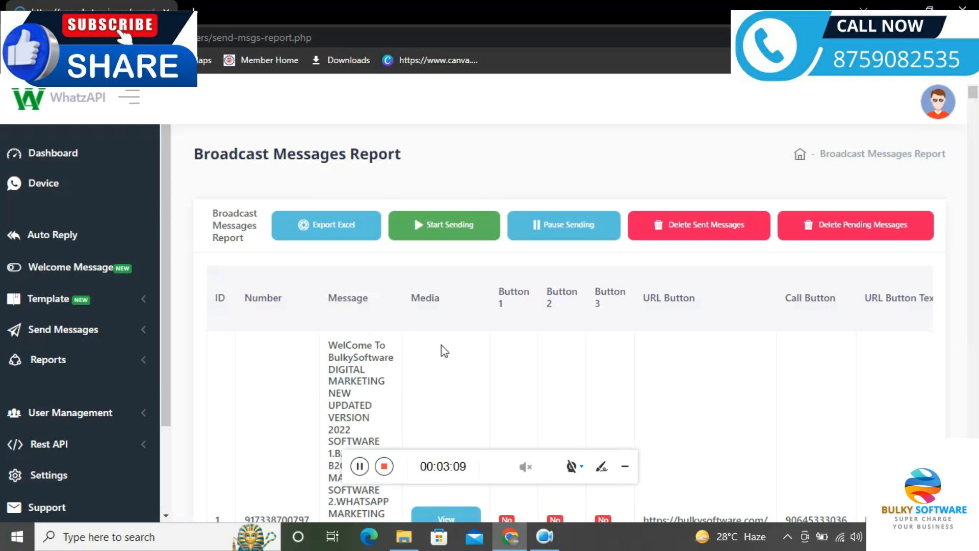
scroll("down", 3)
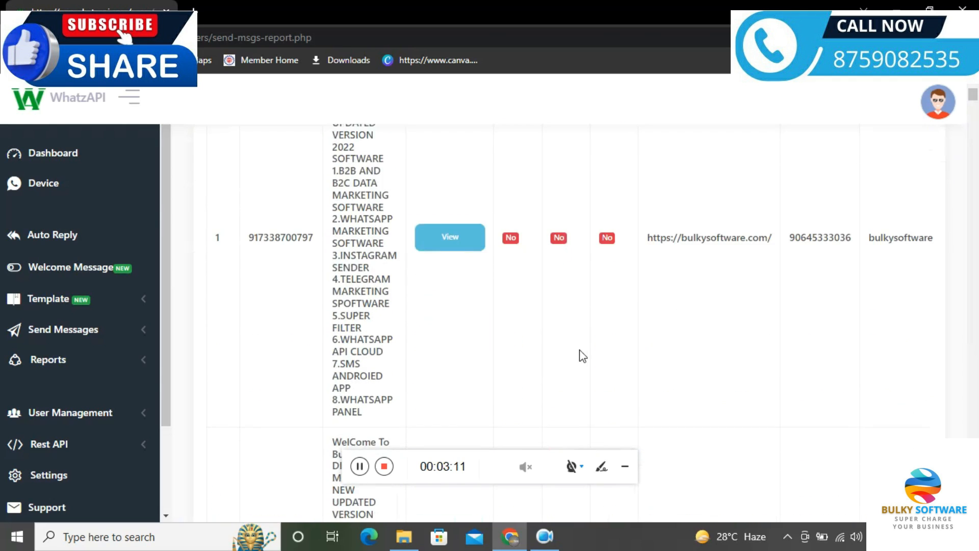
scroll("up", 3)
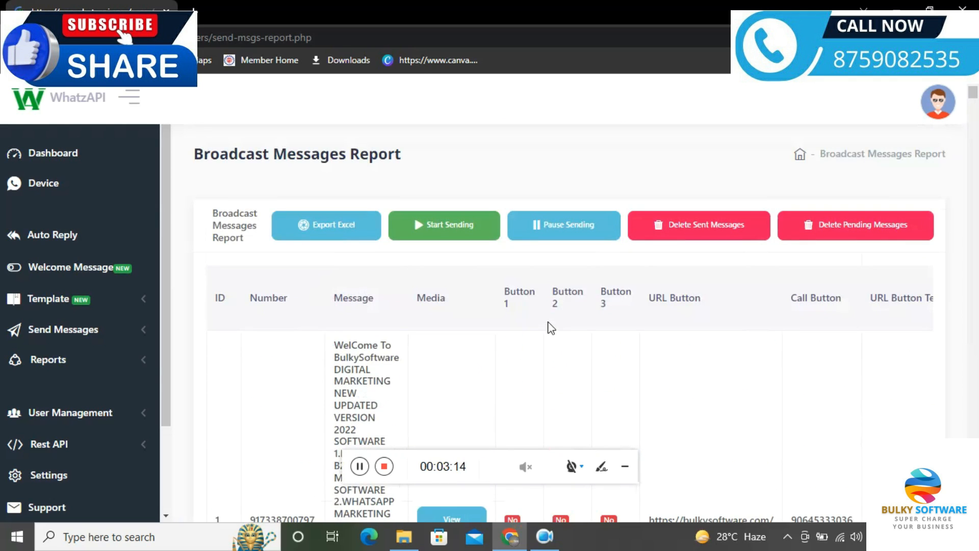
scroll("down", 3)
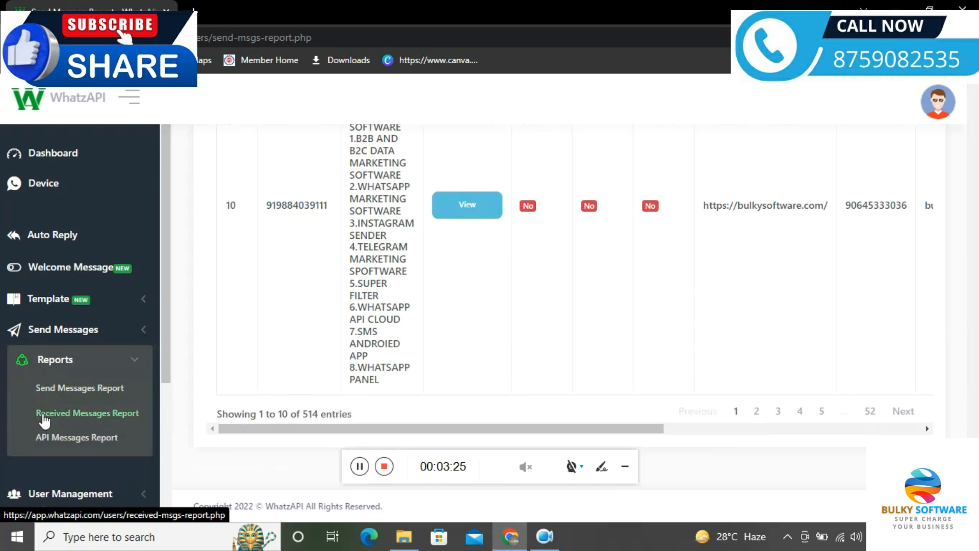
View the Received Messages Report listing 88 incoming replies with numbers and timestamps.
left_click(87, 413)
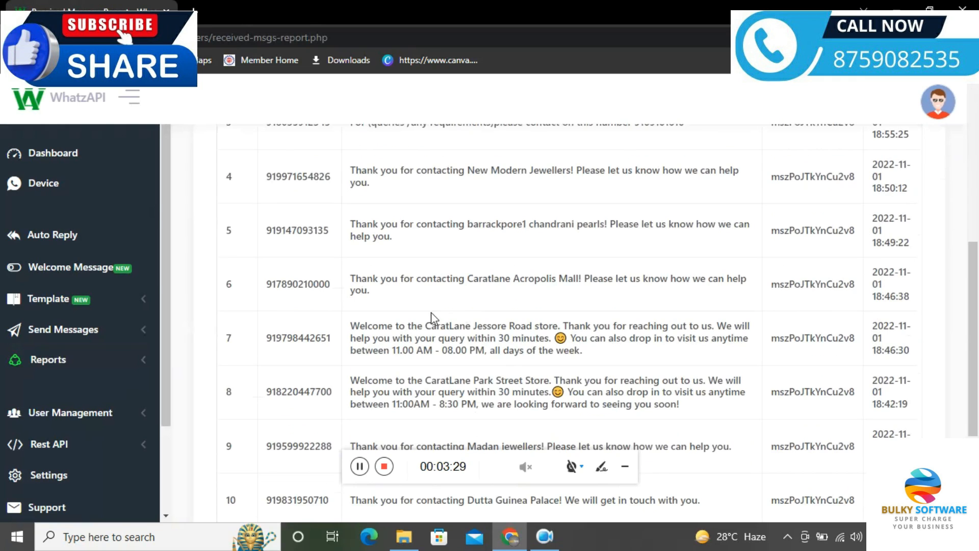
scroll("down", 3)
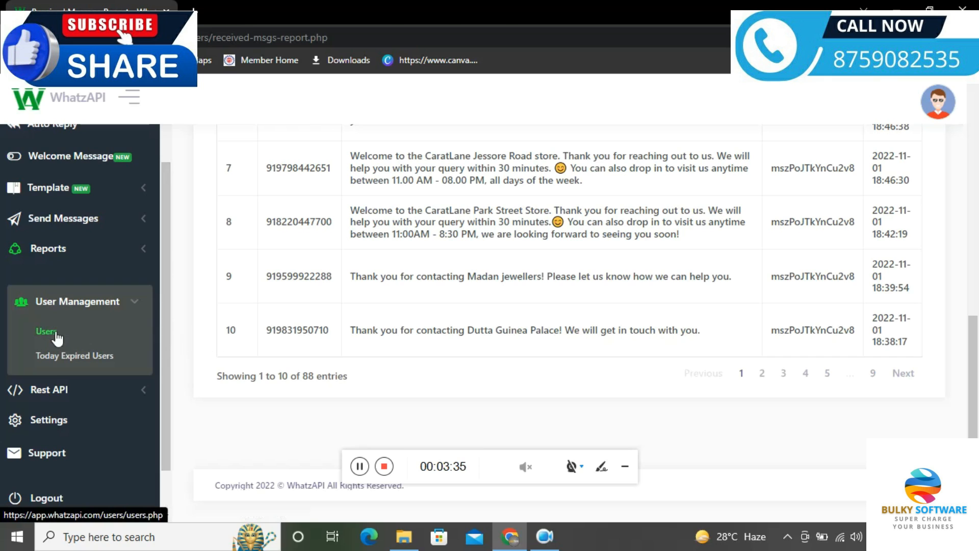
mouse_move(125, 337)
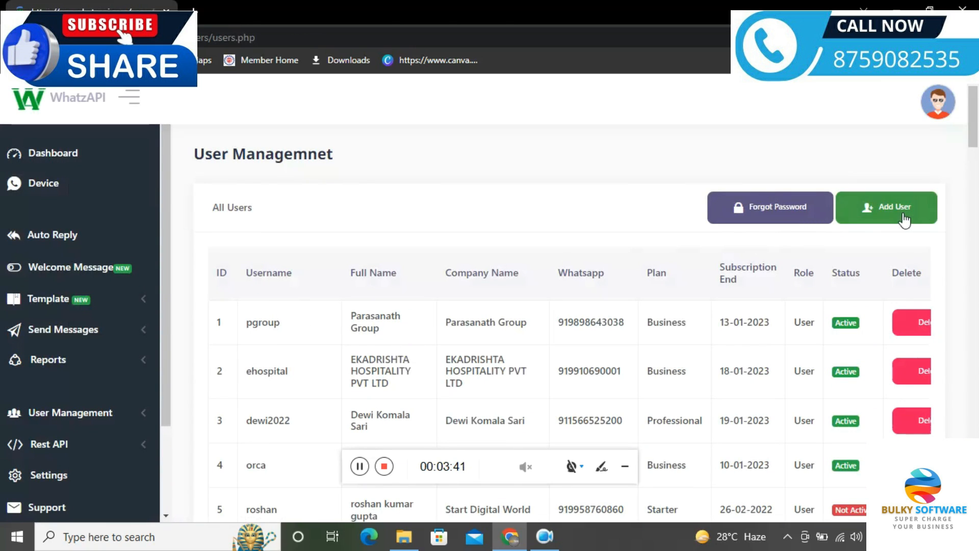
Browse the User Management table of users, companies, plans and subscription statuses.
scroll("down", 3)
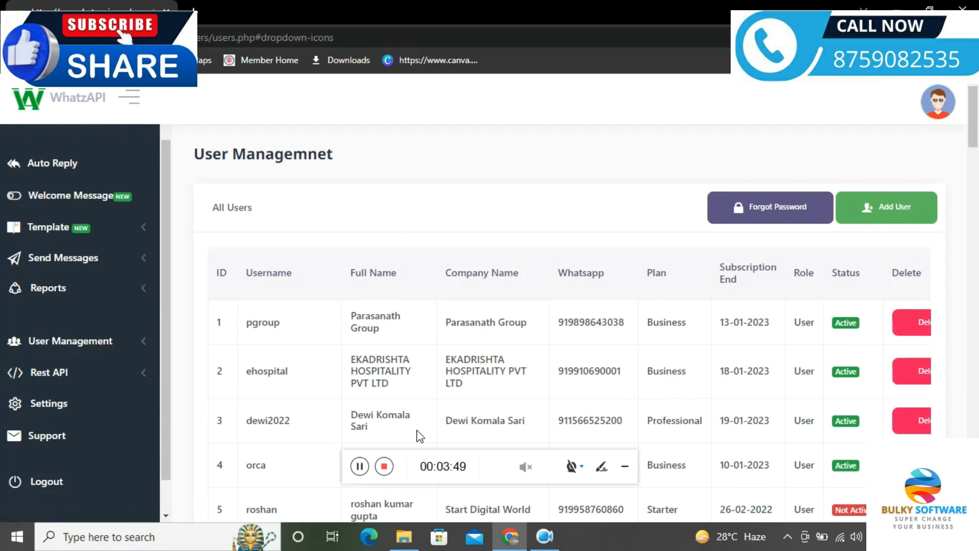
mouse_move(41, 372)
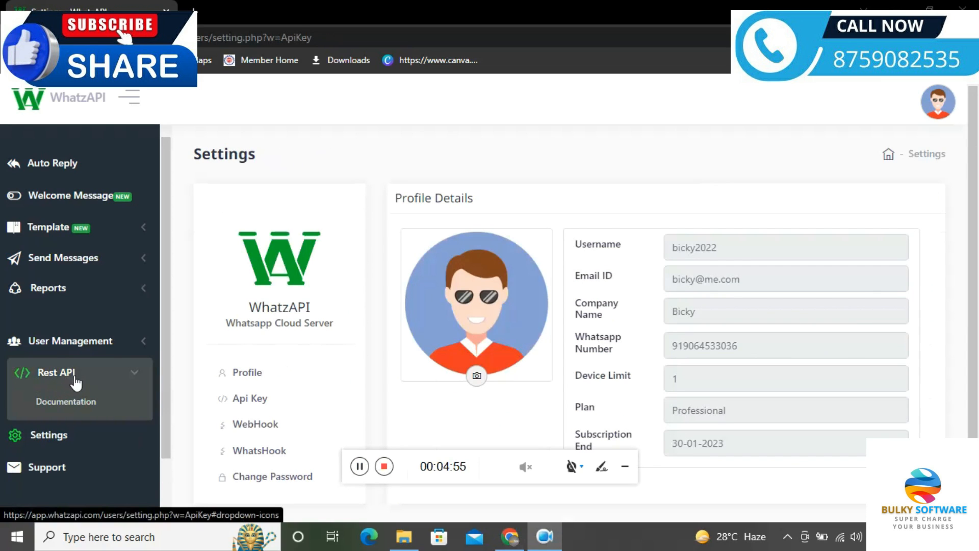
Review the Rest API documentation, then view the account's API key in Settings.
left_click(65, 402)
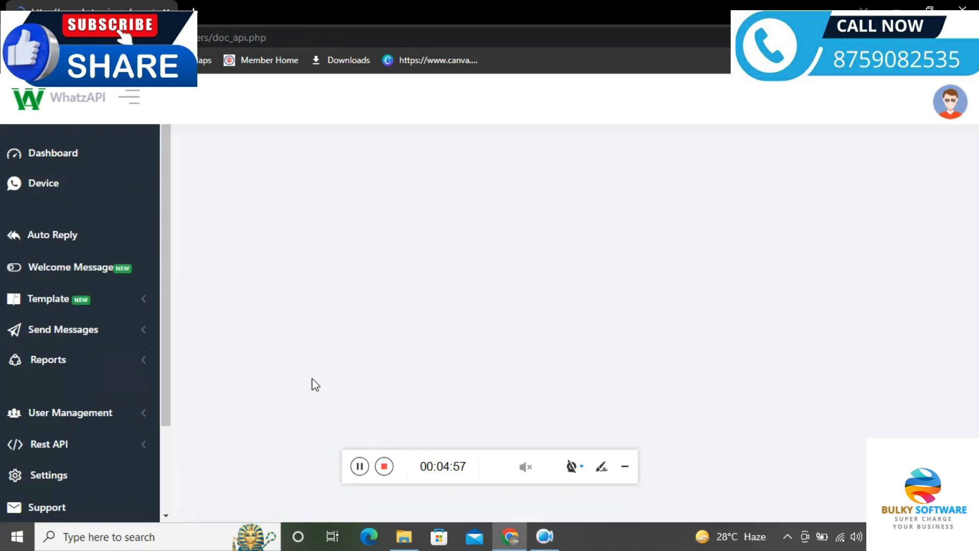
scroll("down", 3)
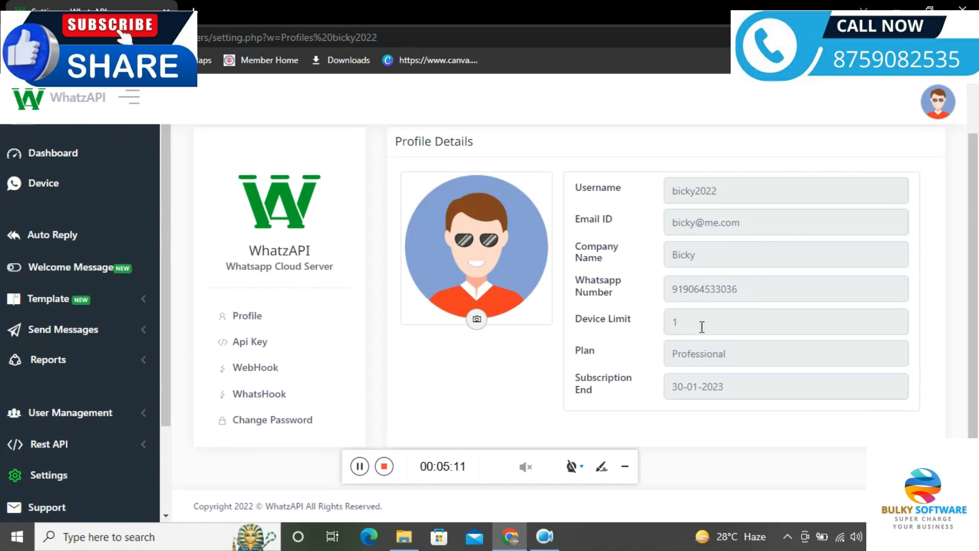
left_click(251, 342)
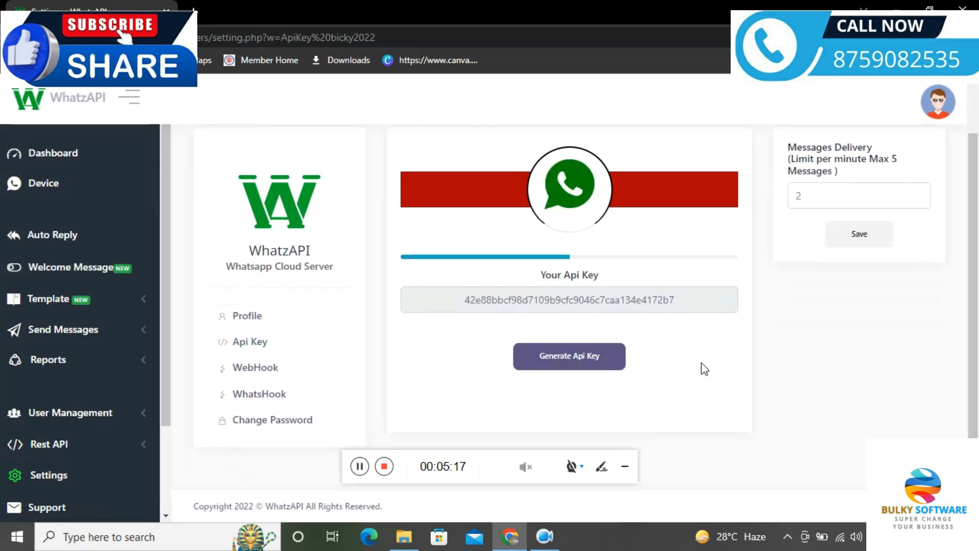
mouse_move(842, 167)
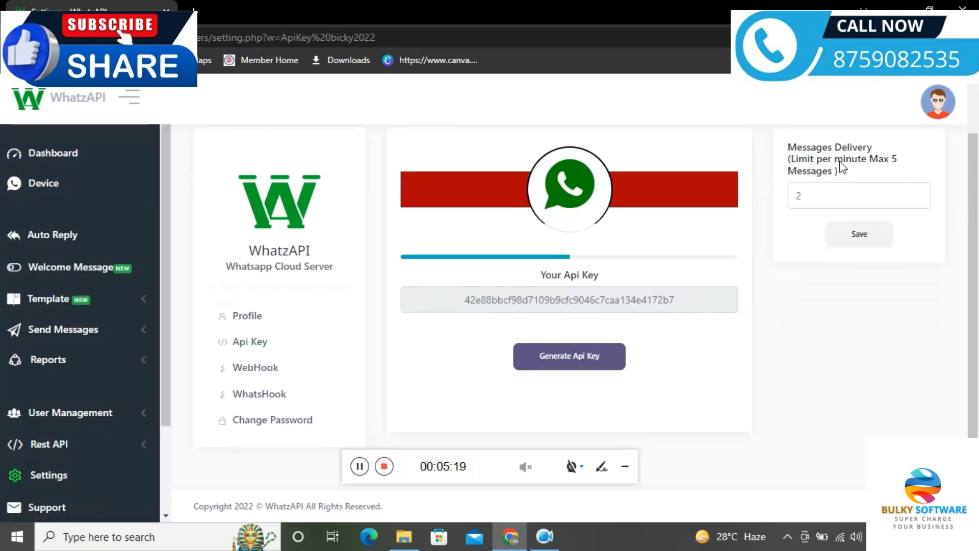
mouse_move(886, 171)
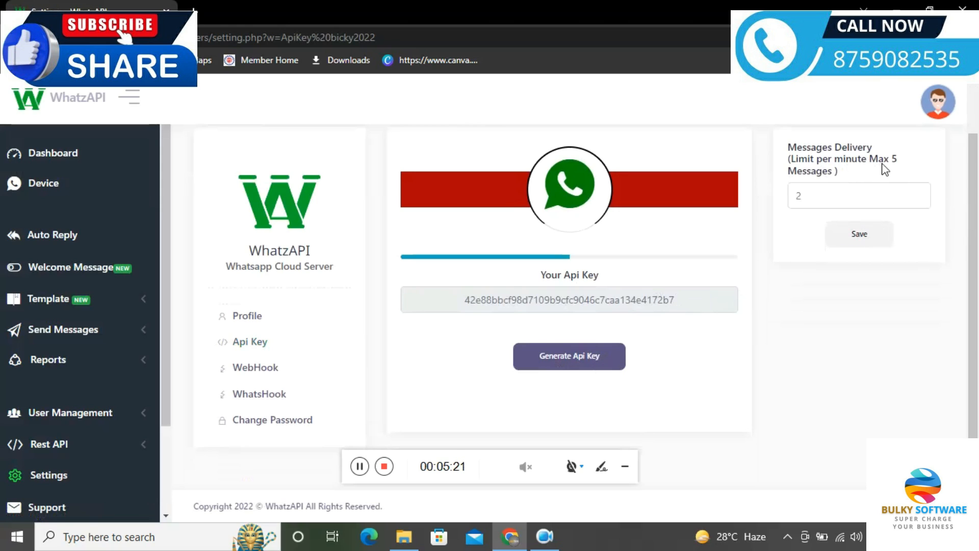
mouse_move(255, 367)
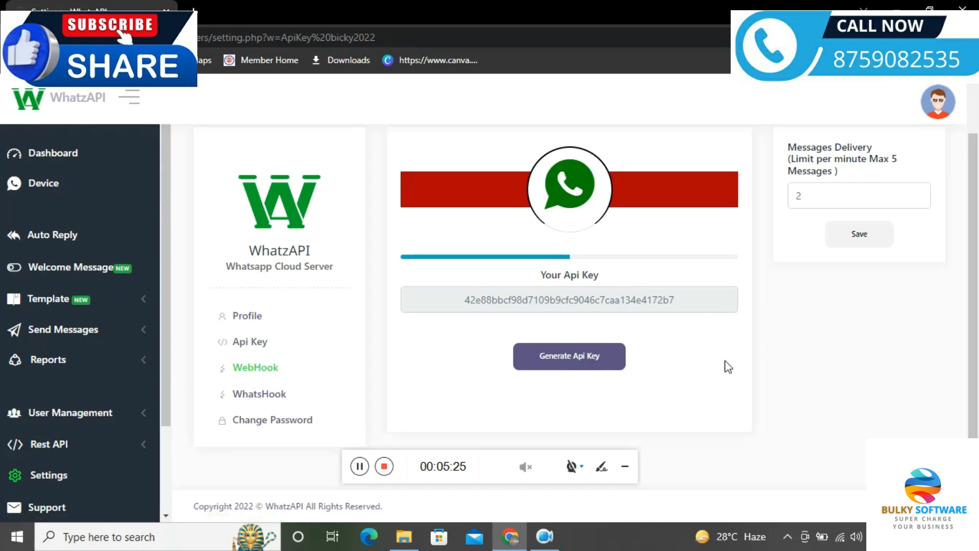
Check the Change Password form, then go to the Support ticket form.
left_click(255, 367)
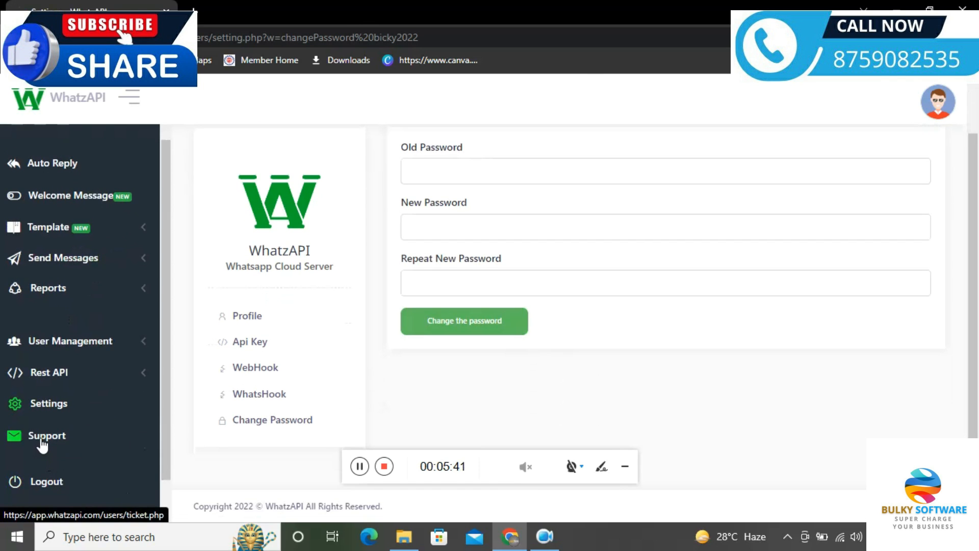
left_click(46, 435)
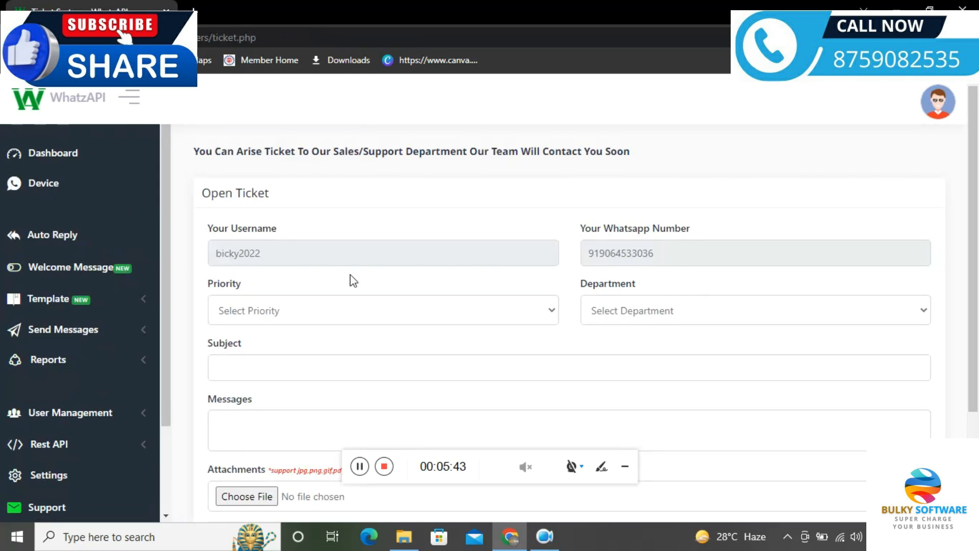
mouse_move(471, 327)
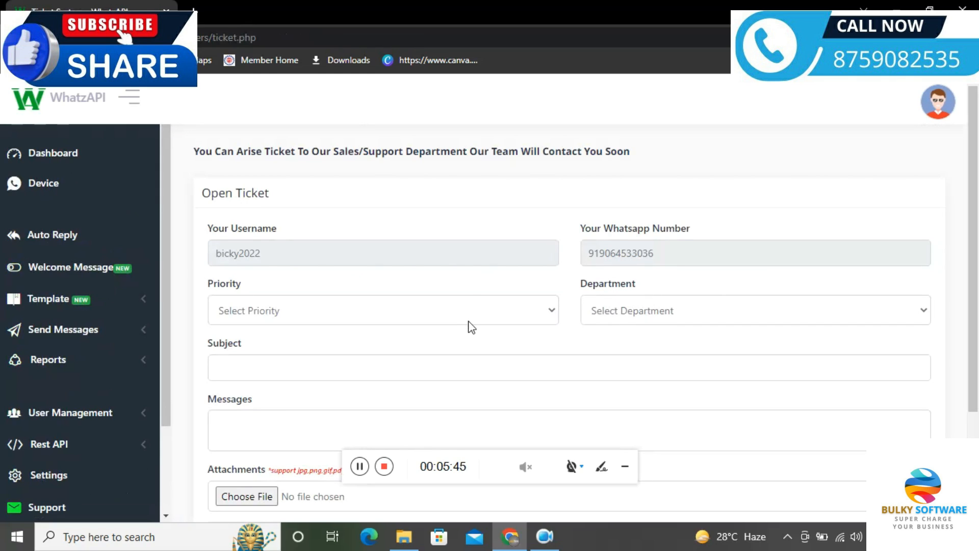
mouse_move(373, 417)
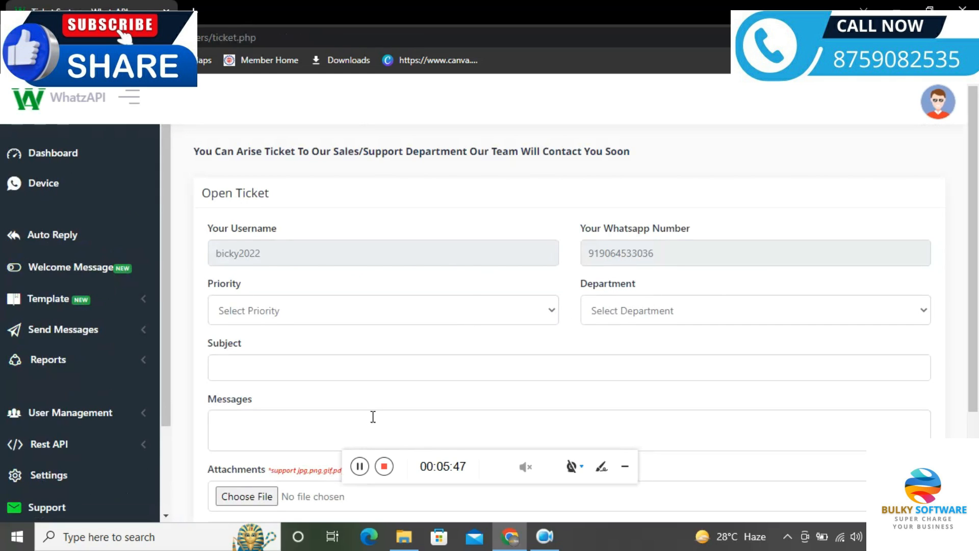
Expand the Send Messages menu to show the single message and broadcast options.
scroll("down", 3)
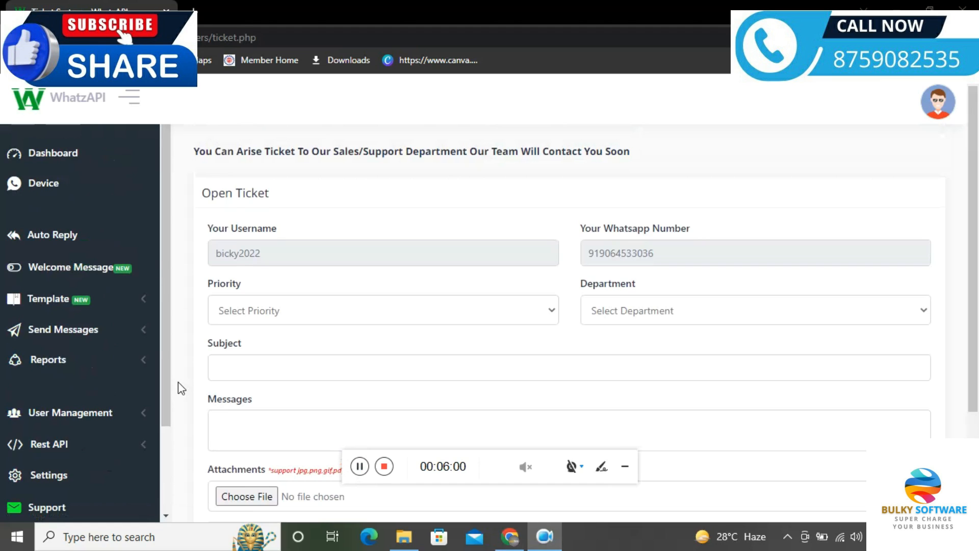
mouse_move(64, 329)
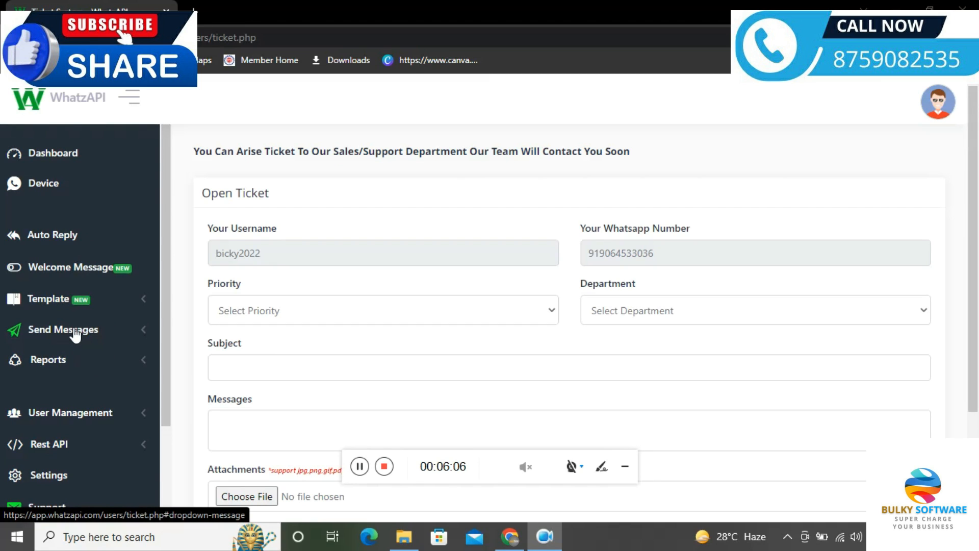
left_click(63, 329)
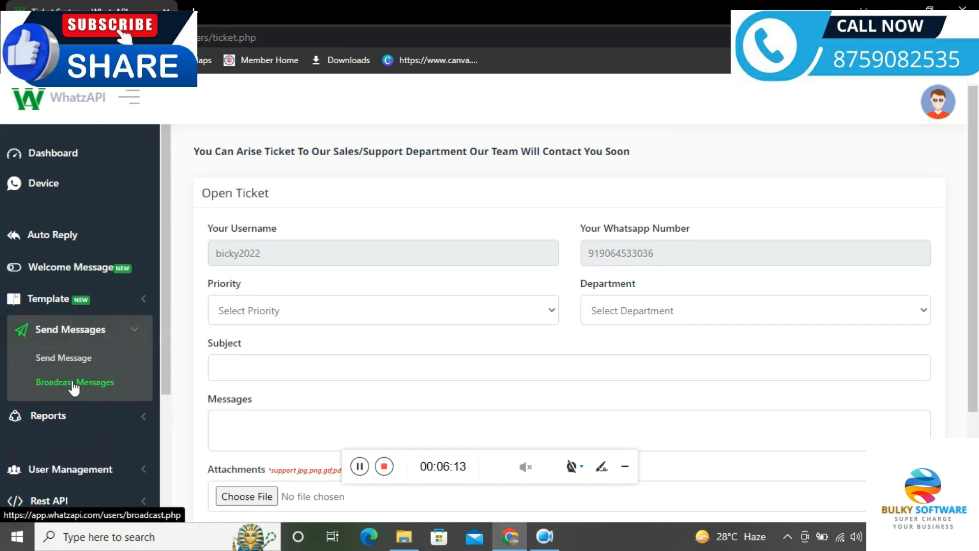
Choose Quick Reply Button Messages in the Broadcast Messages combination list.
left_click(74, 381)
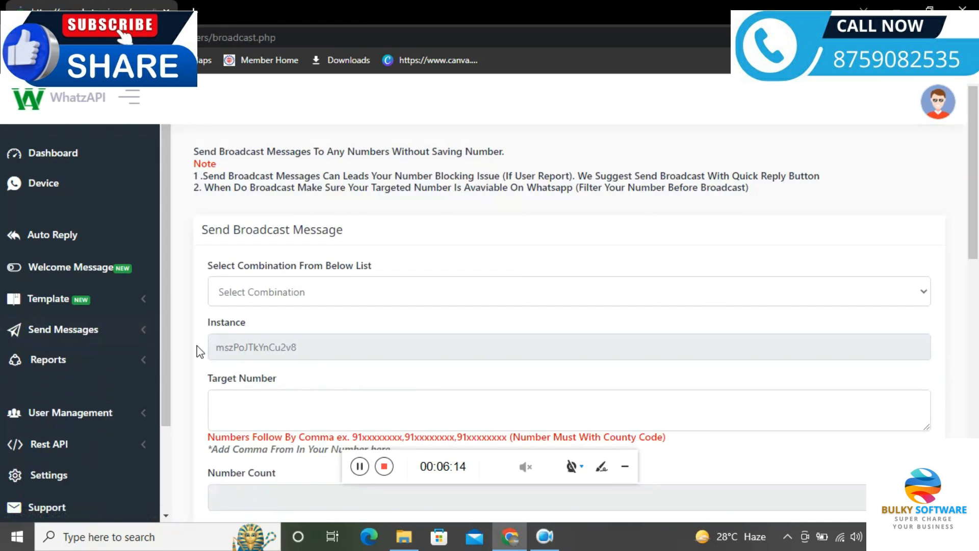
left_click(568, 292)
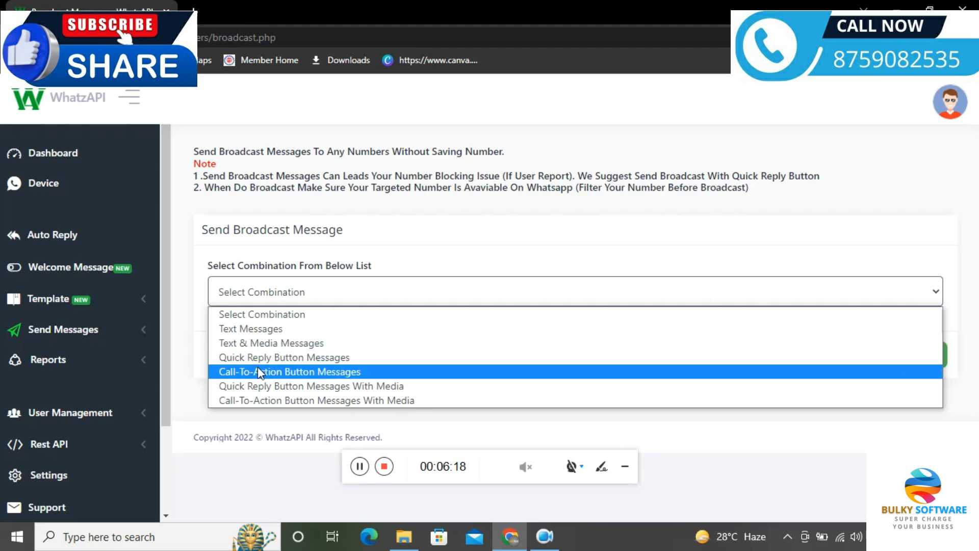
mouse_move(283, 357)
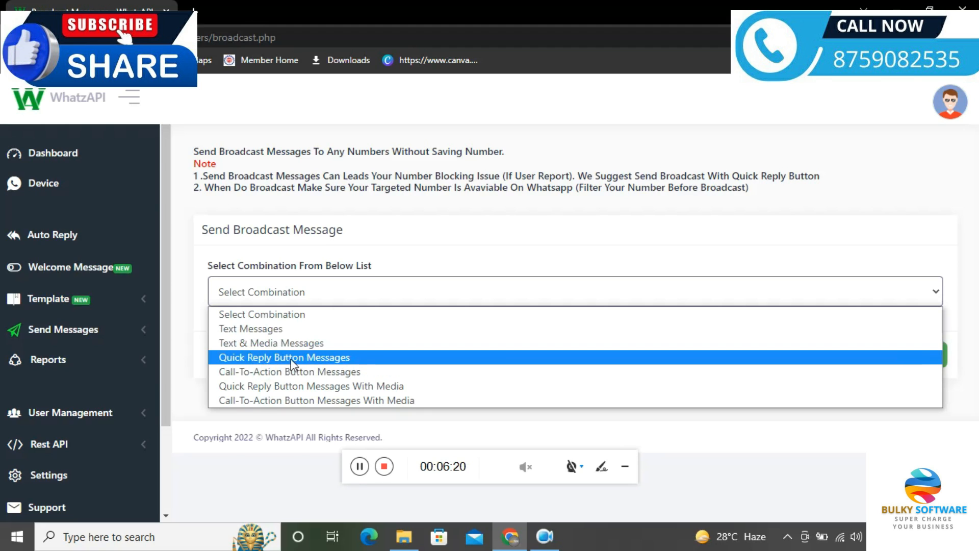
left_click(284, 357)
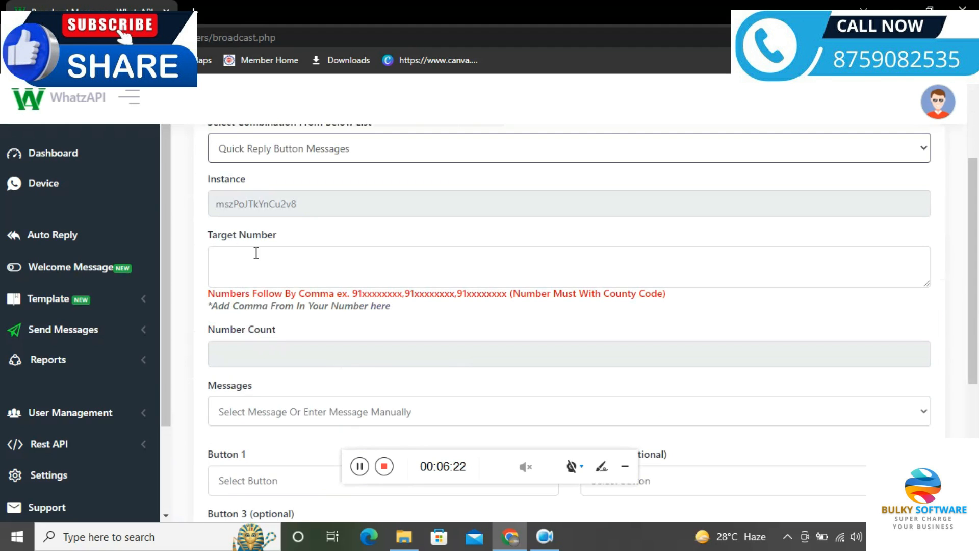
scroll("down", 3)
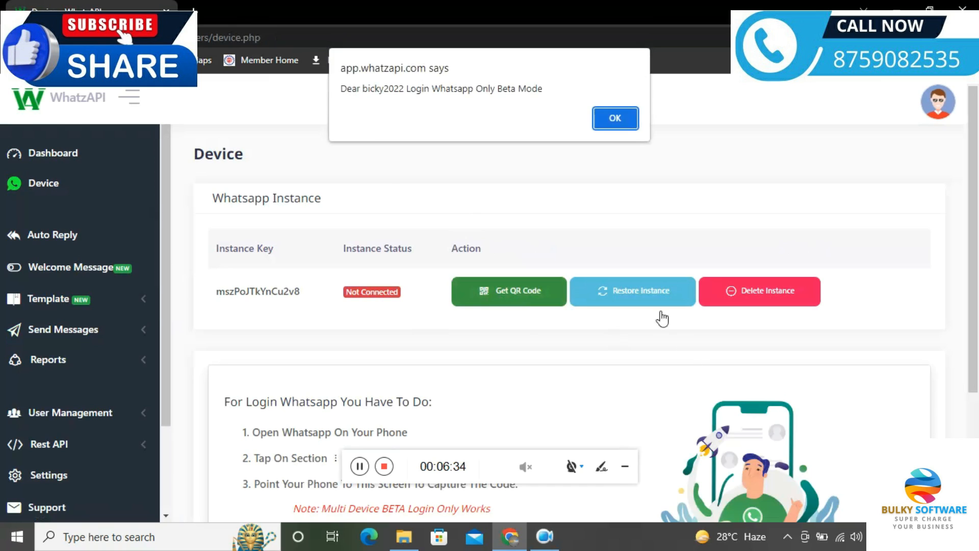
Dismiss the beta login notice and review the Device page login steps once connected.
left_click(614, 118)
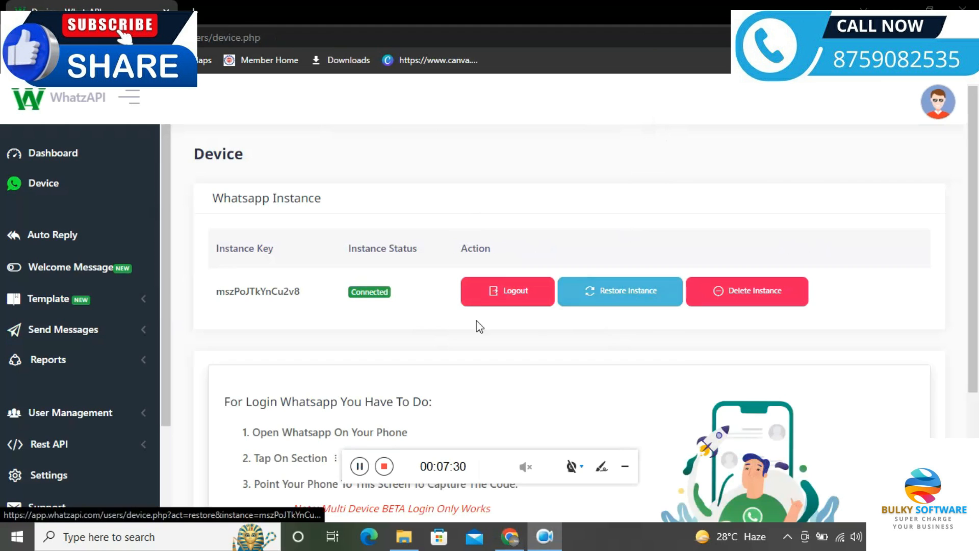
scroll("down", 3)
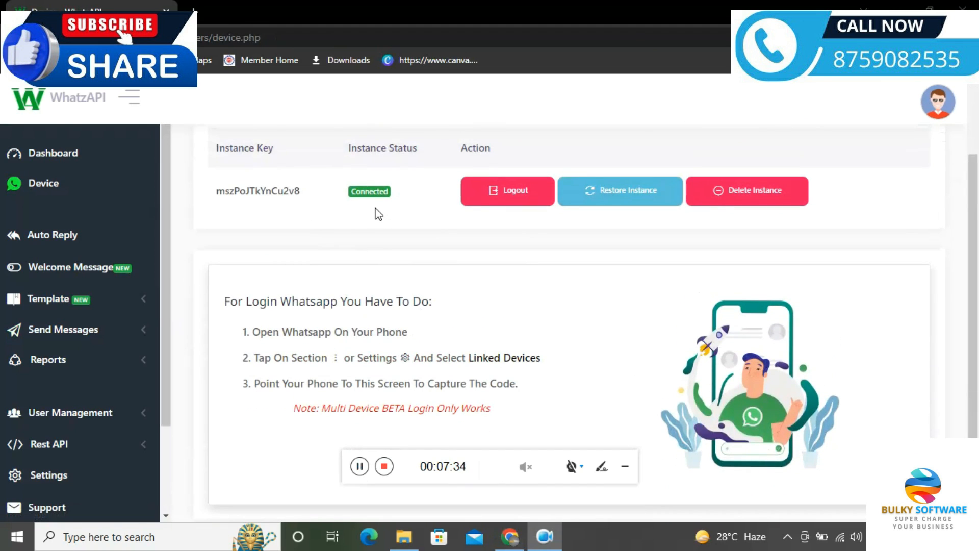
scroll("down", 3)
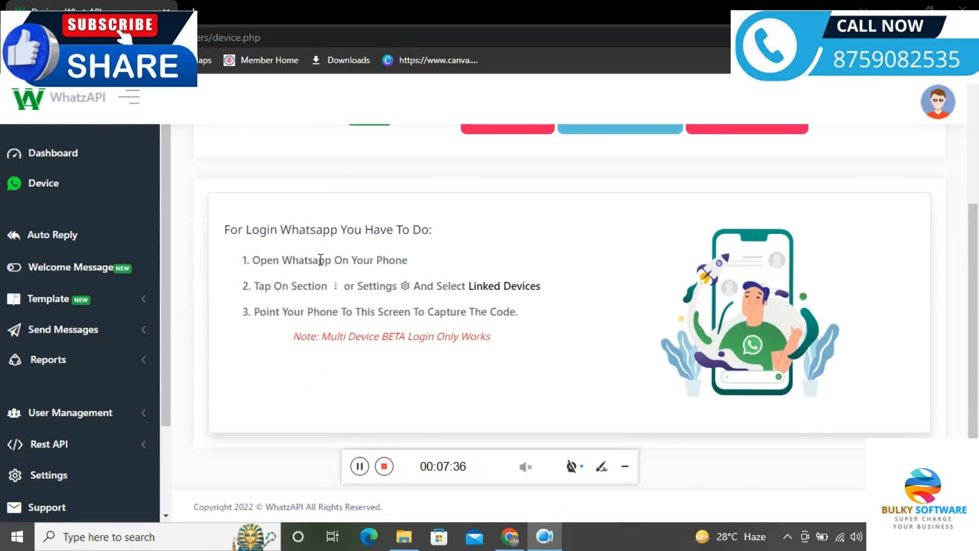
Start a Quick Reply Button message to a 91 number with manual text 'hii'.
left_click(64, 329)
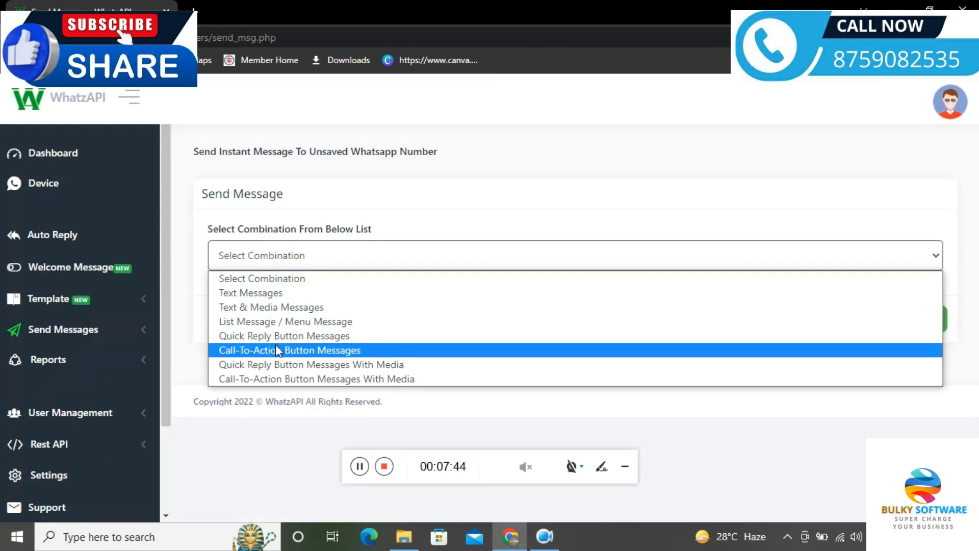
left_click(284, 335)
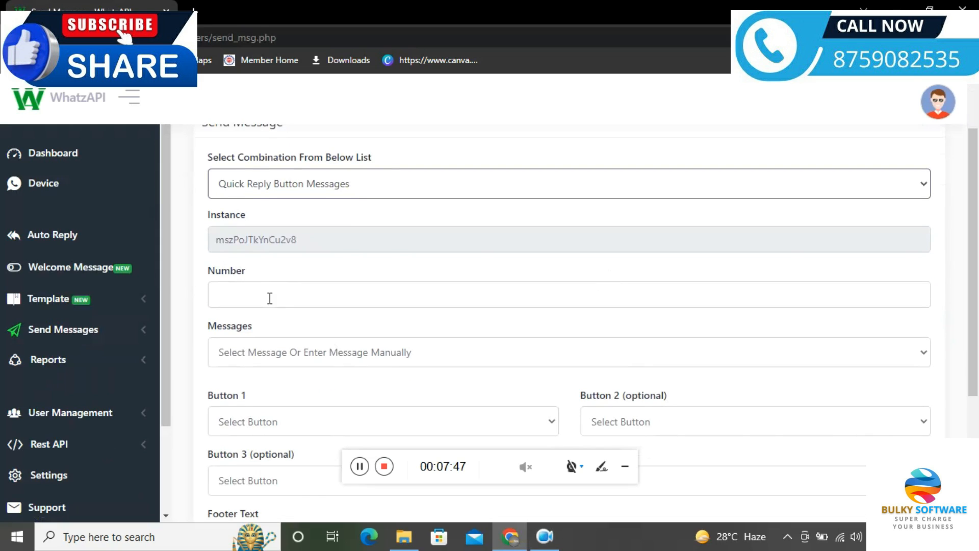
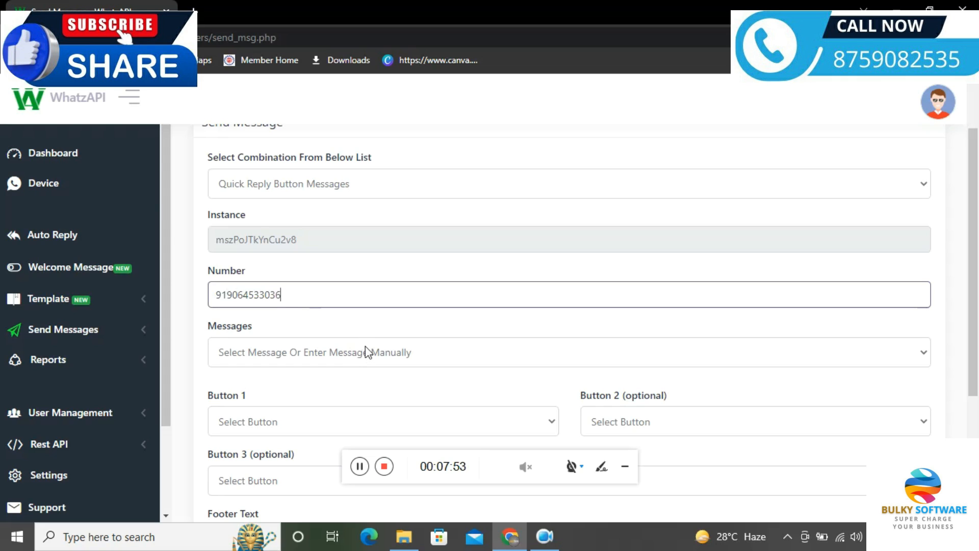
left_click(568, 352)
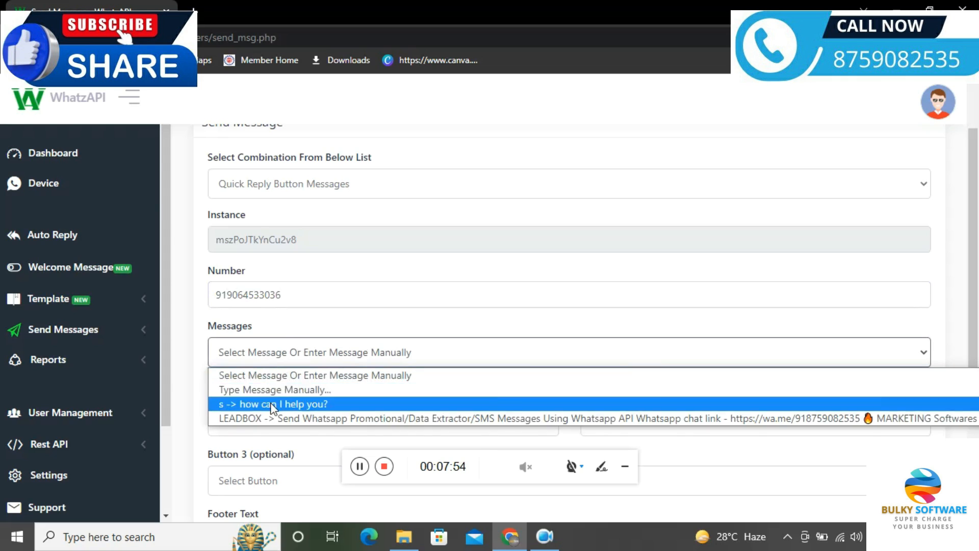
left_click(275, 389)
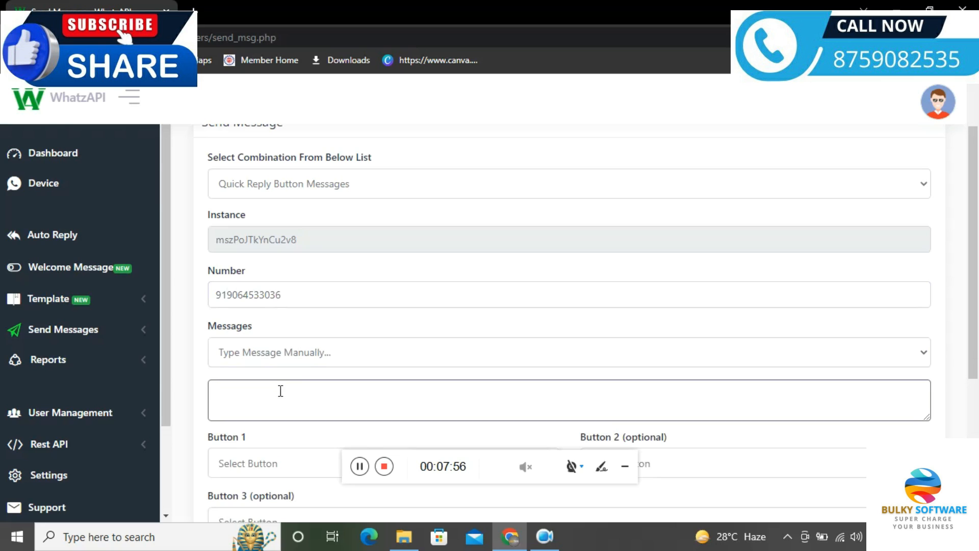
type("hii")
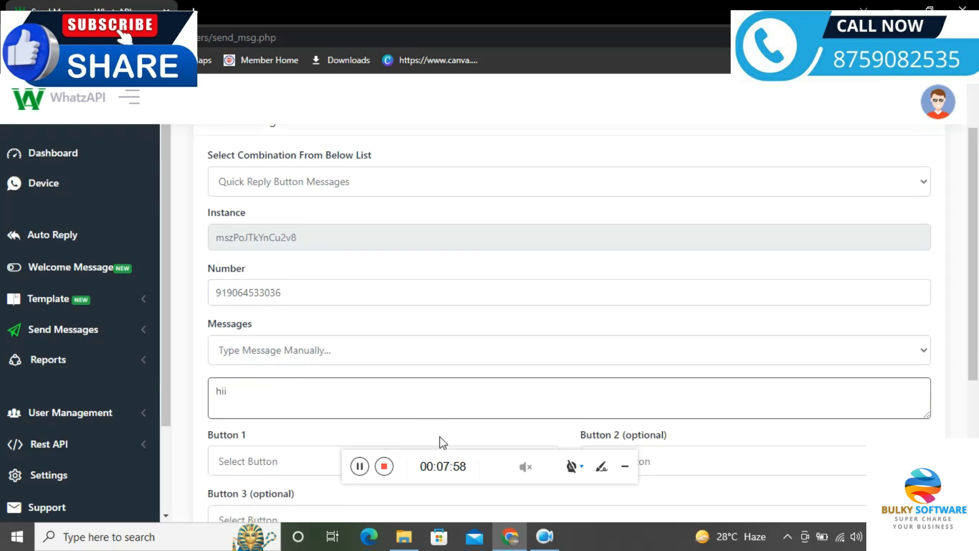
Add a third reply button and the visit-my-website footer, then send the message.
left_click(381, 320)
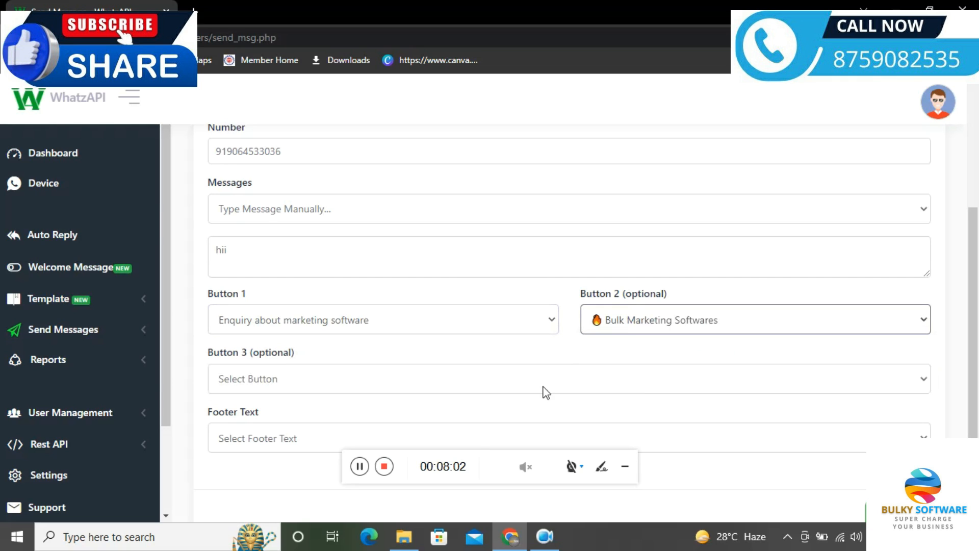
left_click(567, 379)
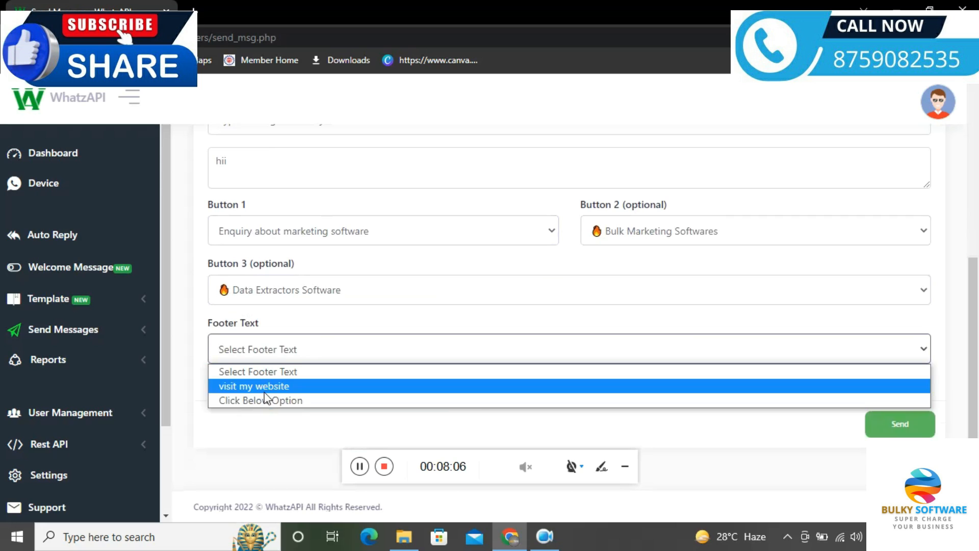
left_click(254, 386)
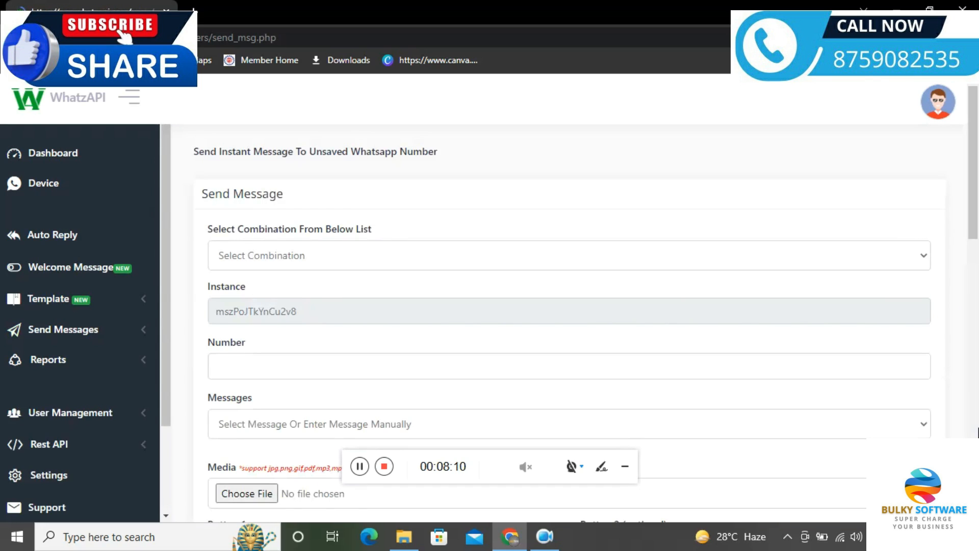
left_click(900, 319)
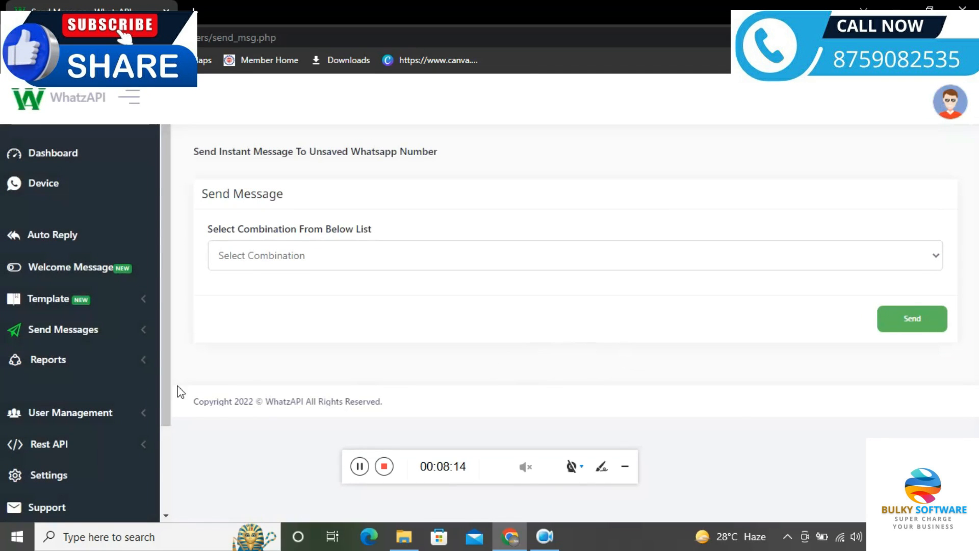
View the Sent Messages Report listing the quick-reply message marked Sent.
left_click(48, 359)
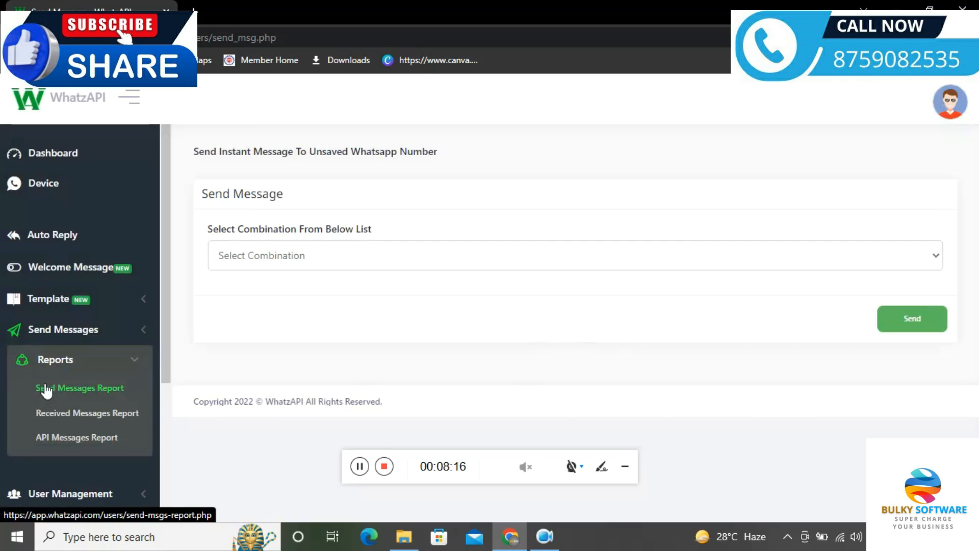
left_click(80, 387)
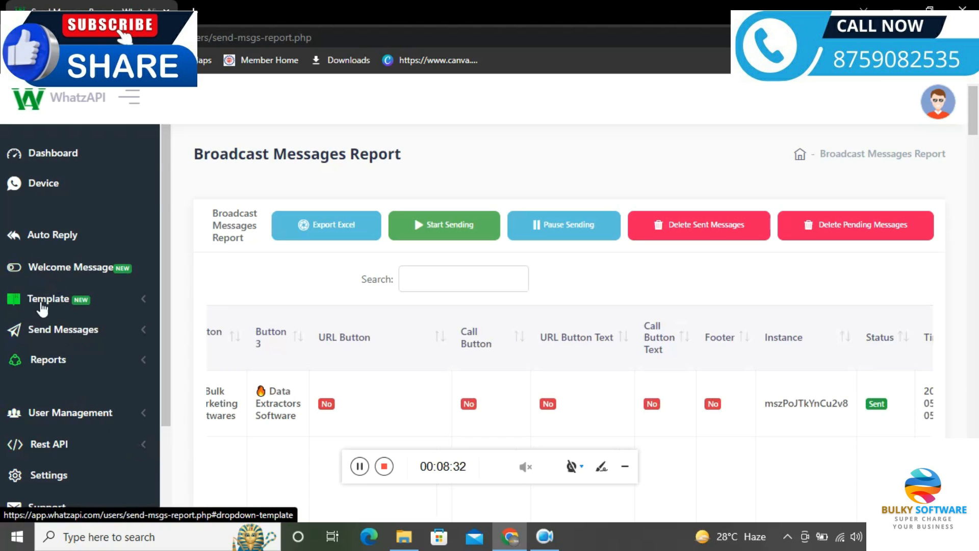
left_click(63, 329)
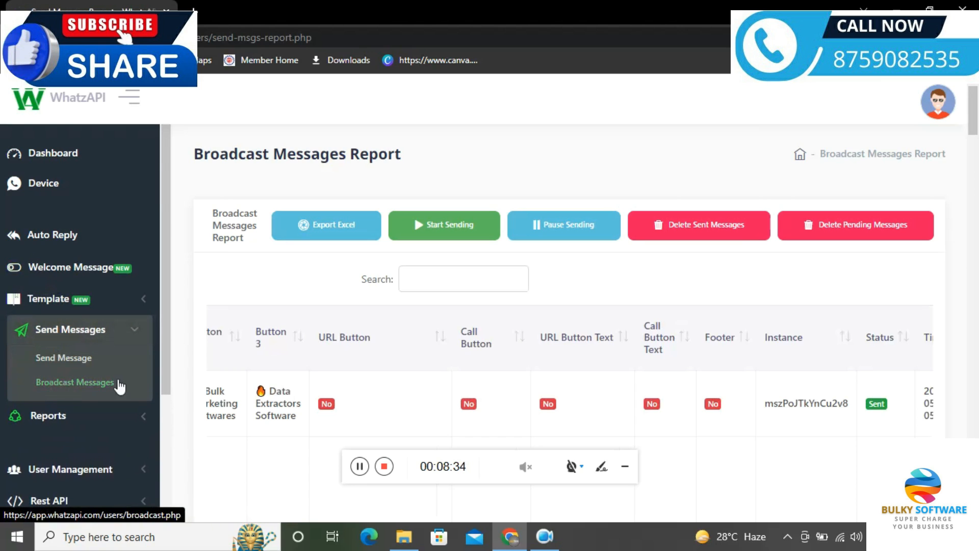